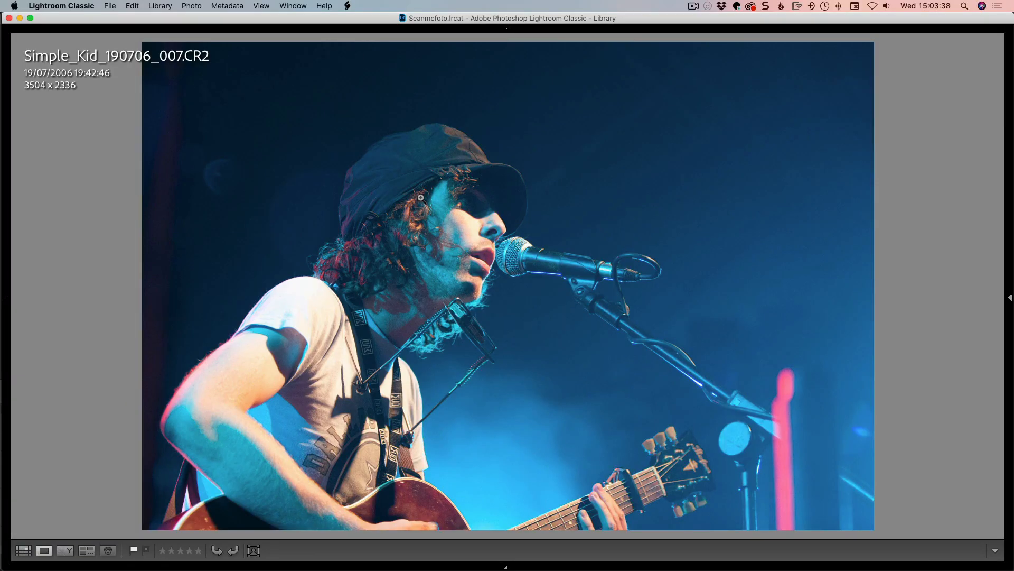
mouse_move(522, 216)
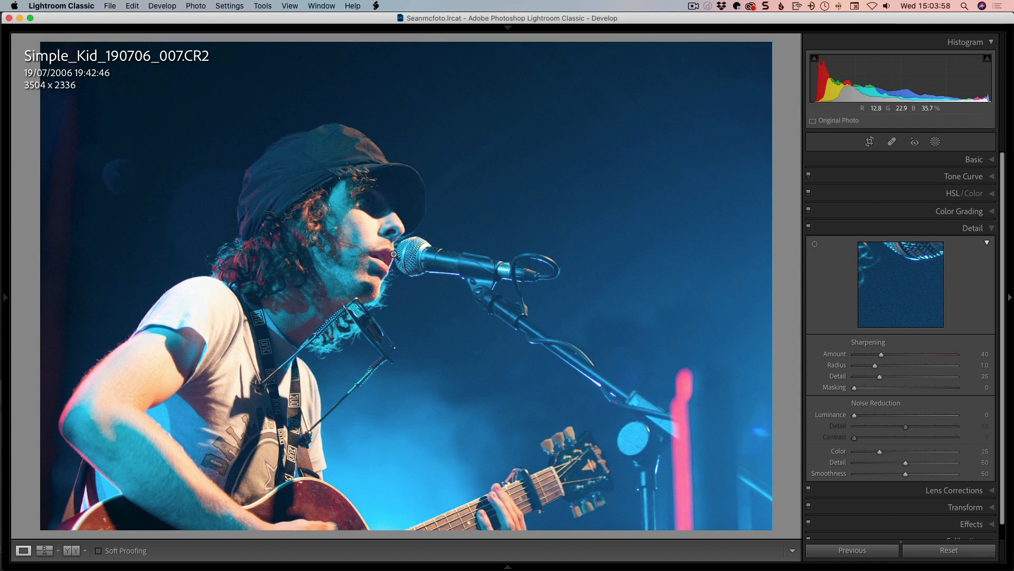
mouse_move(720, 310)
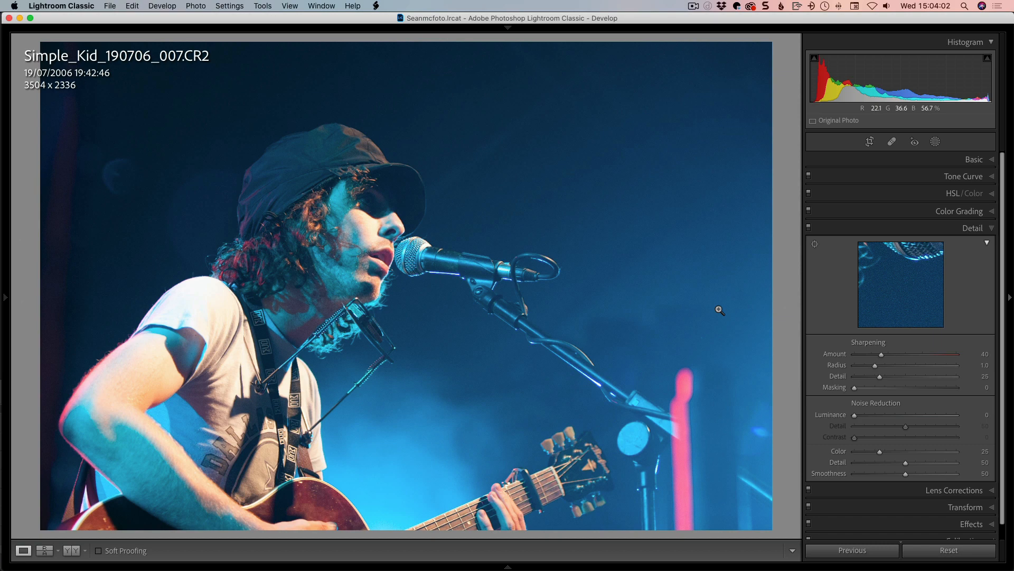
mouse_move(515, 243)
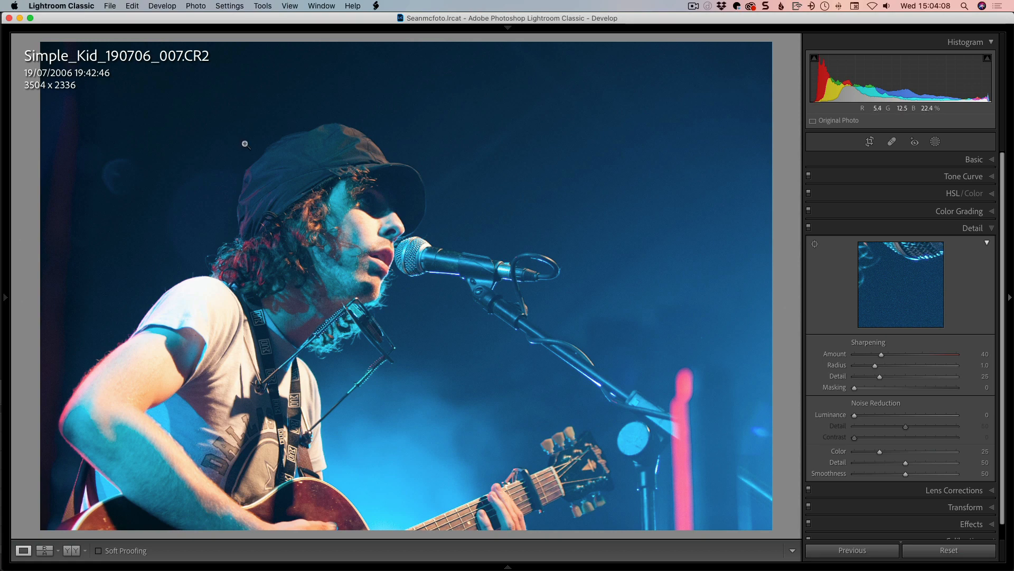
mouse_move(204, 92)
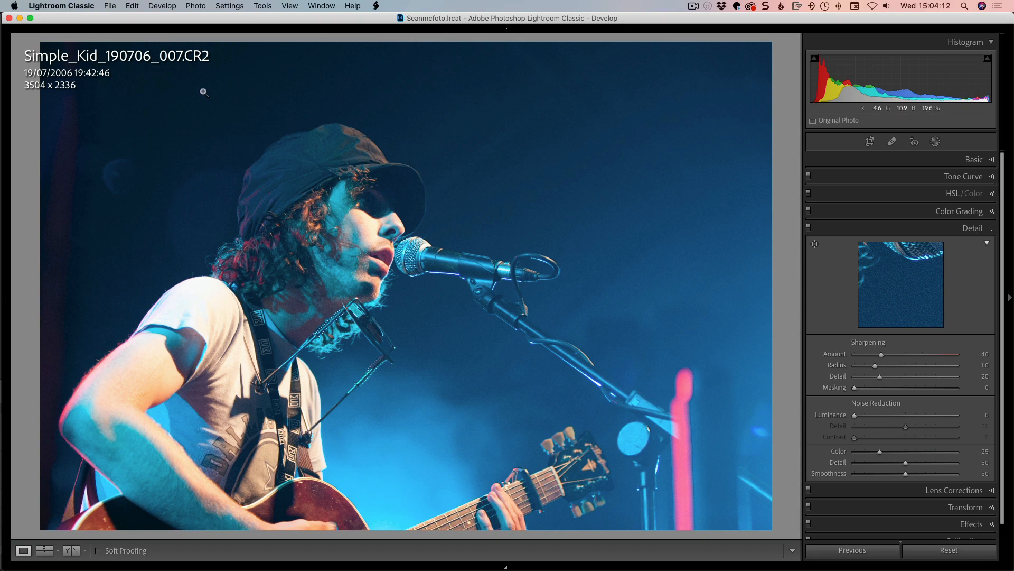
mouse_move(282, 138)
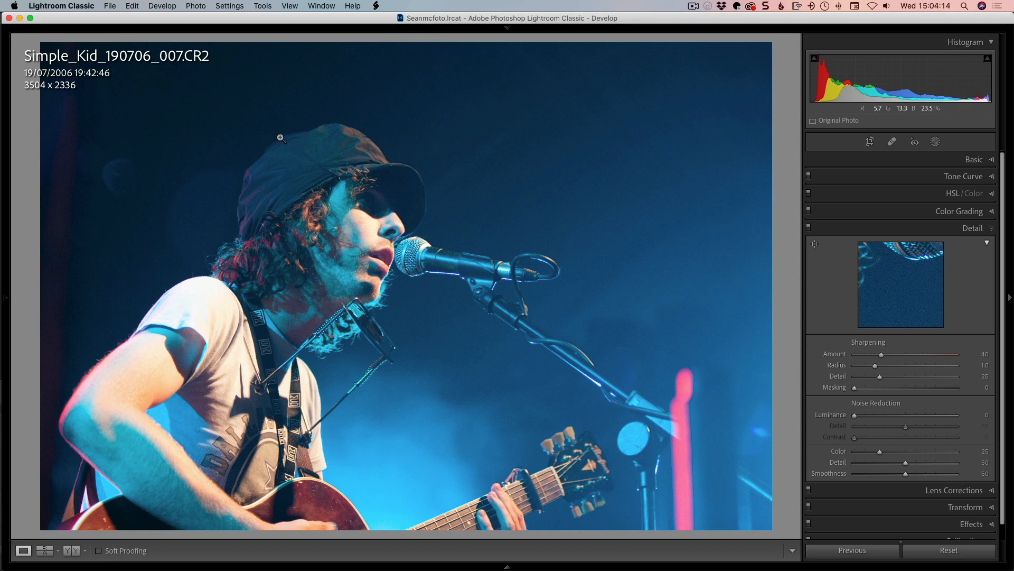
Send Simple_Kid_190706_007.CR2 to DxO PureRAW 2 via File > Plug-in Extras.
click(109, 6)
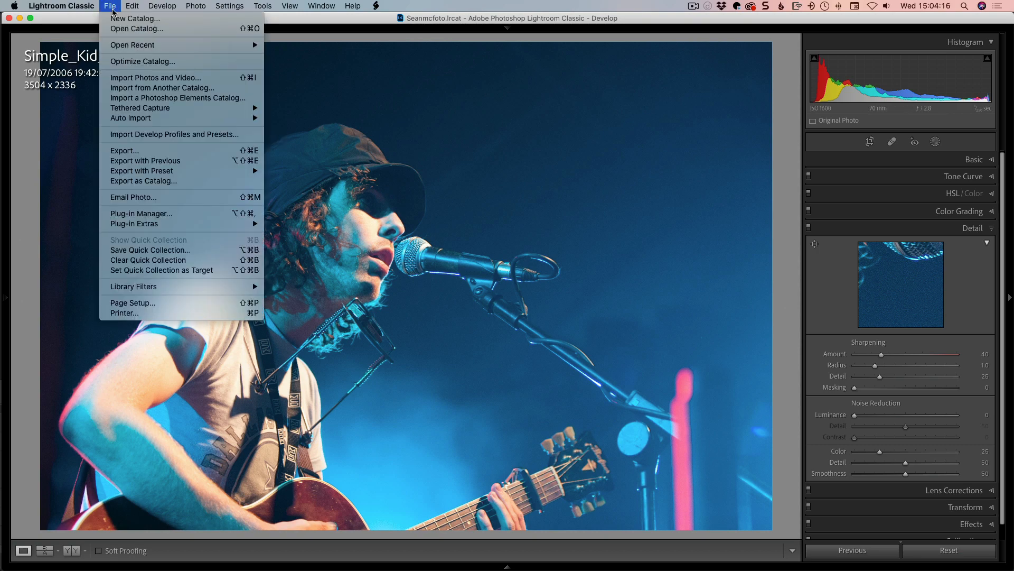
mouse_move(206, 234)
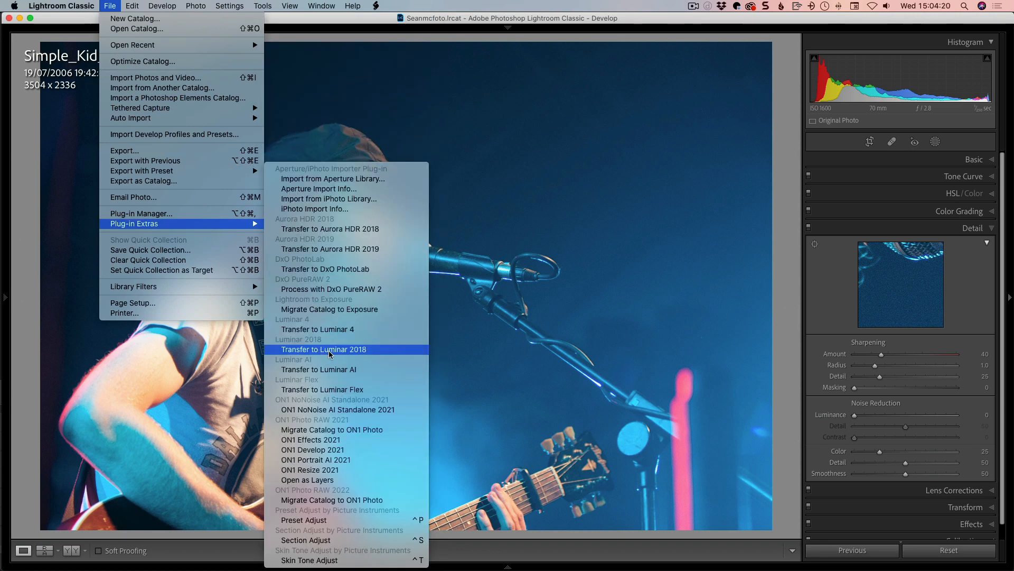
mouse_move(398, 288)
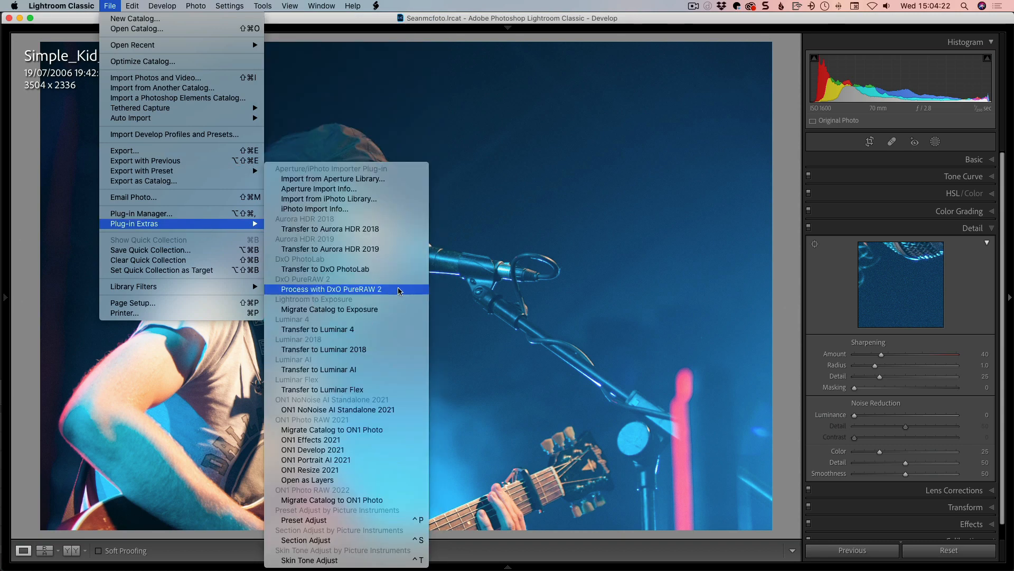
mouse_move(400, 292)
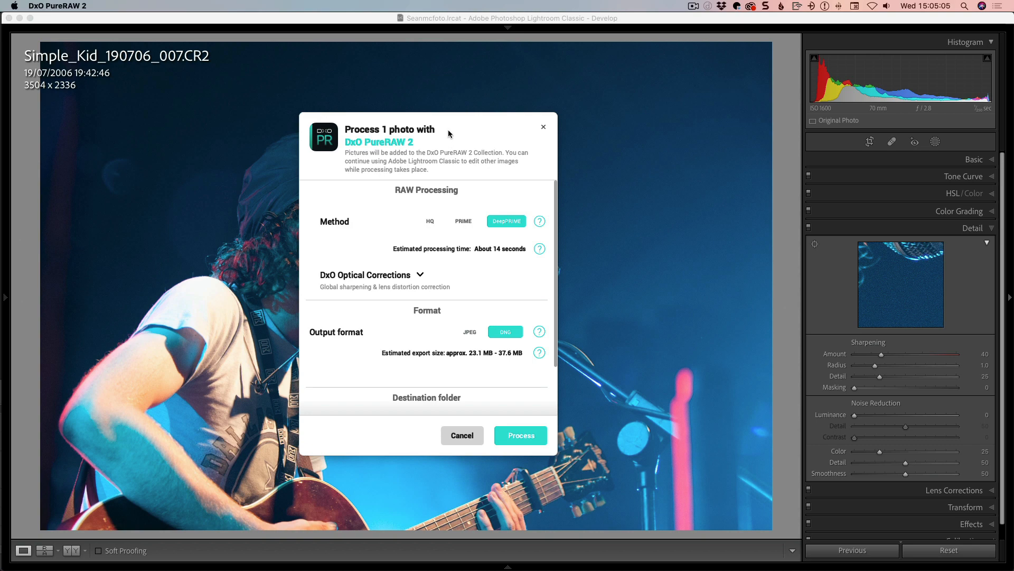
mouse_move(425, 234)
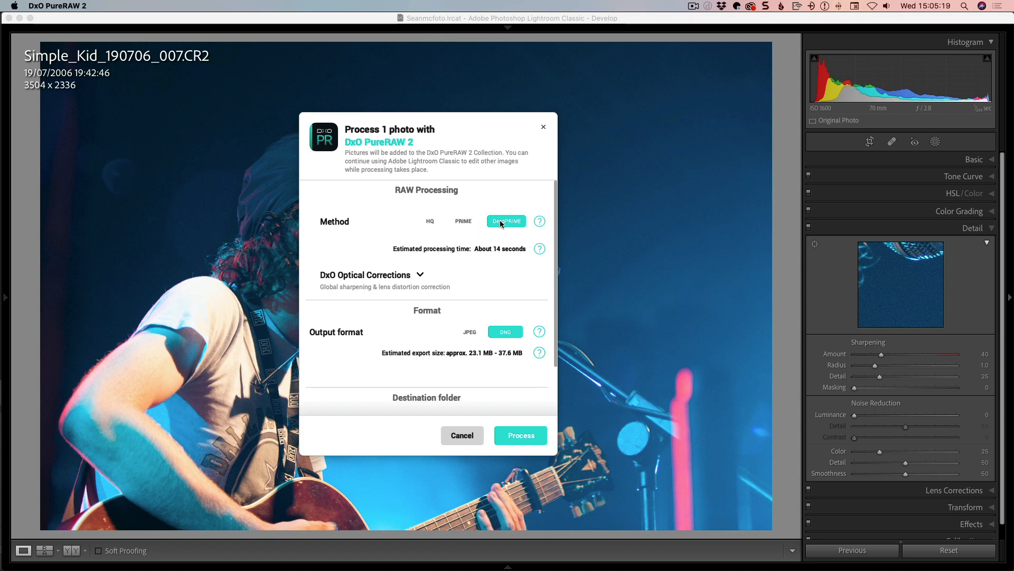
mouse_move(504, 222)
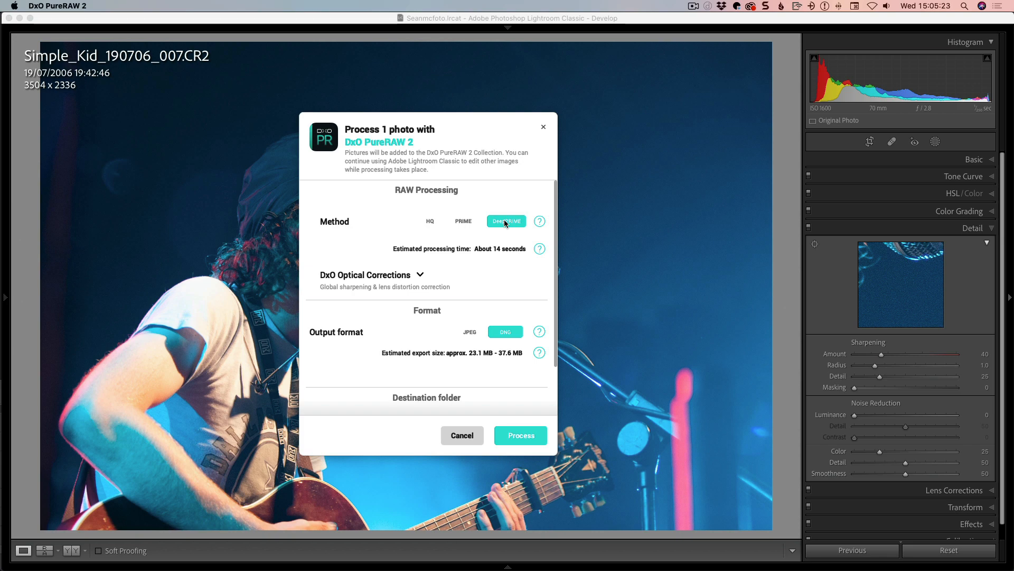
mouse_move(485, 269)
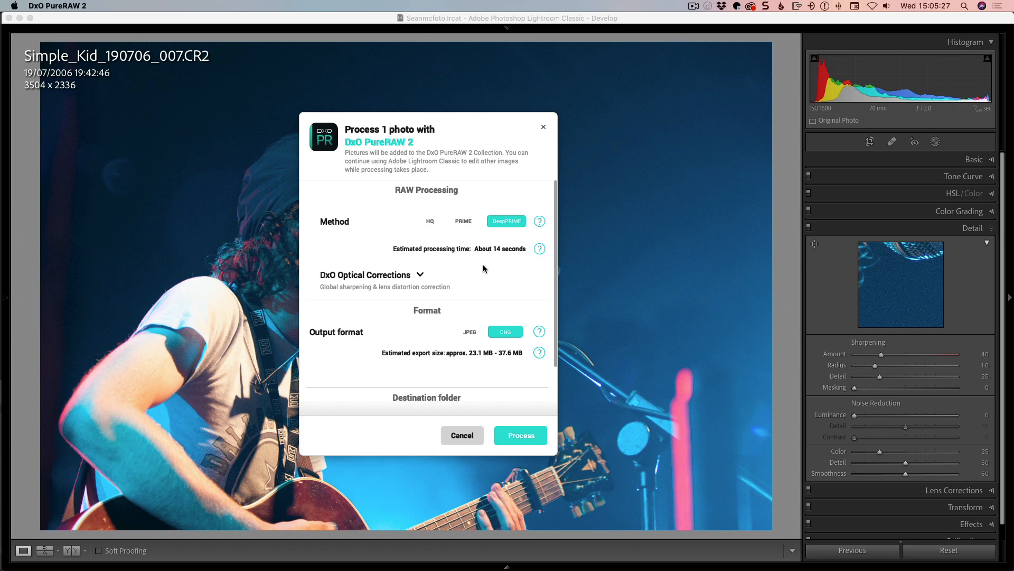
click(539, 222)
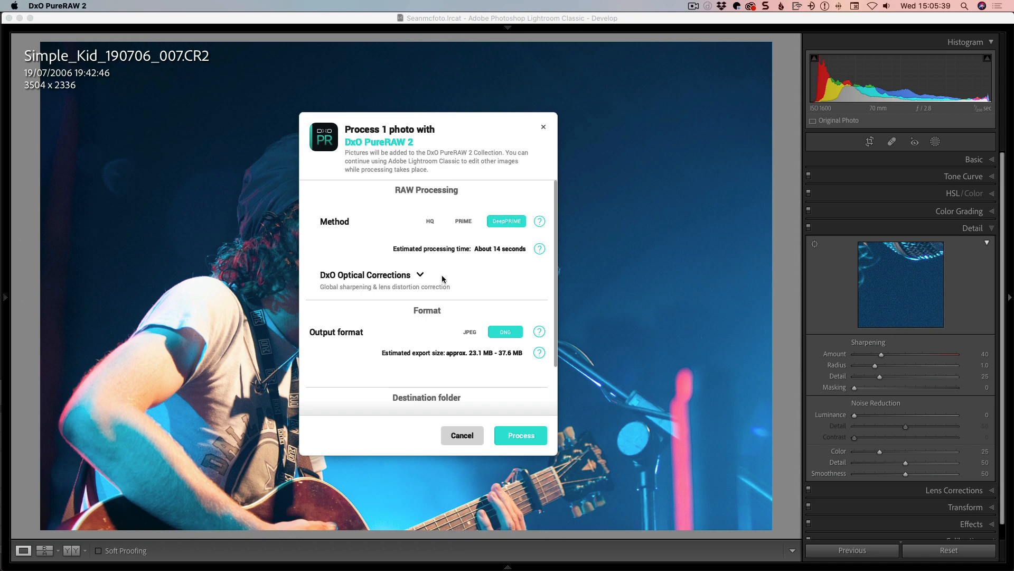
mouse_move(369, 290)
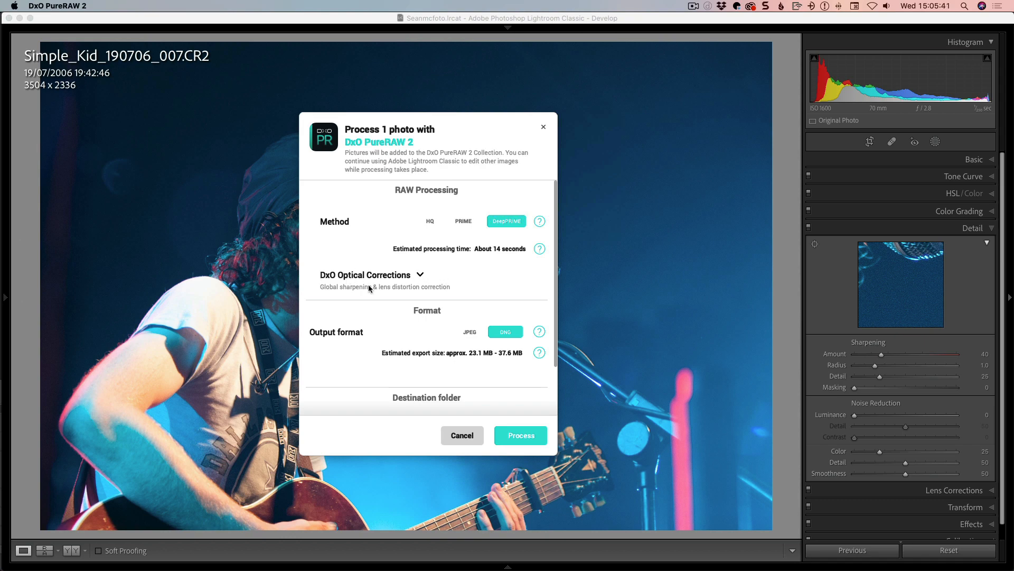
mouse_move(423, 284)
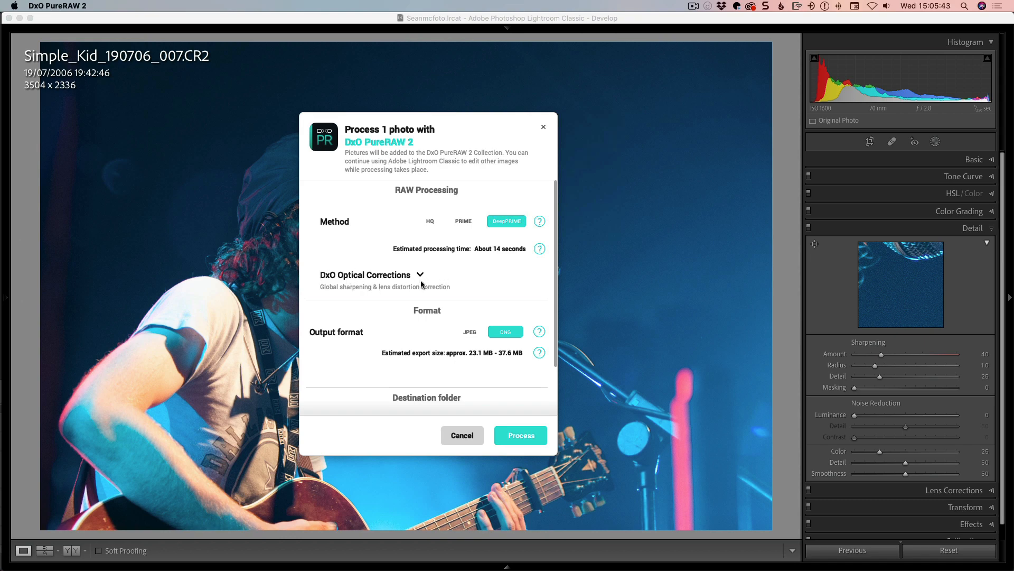
click(420, 274)
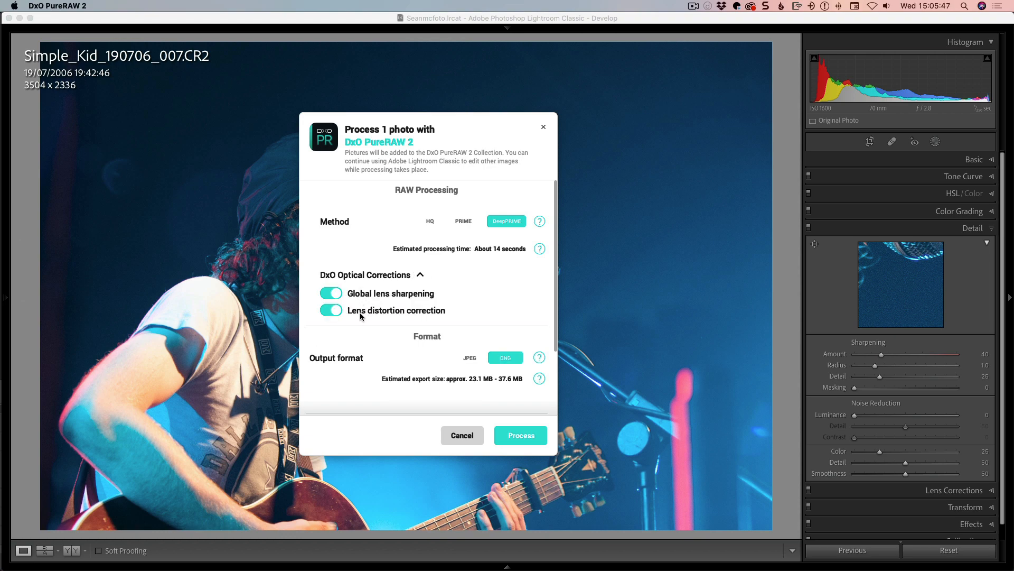
mouse_move(413, 283)
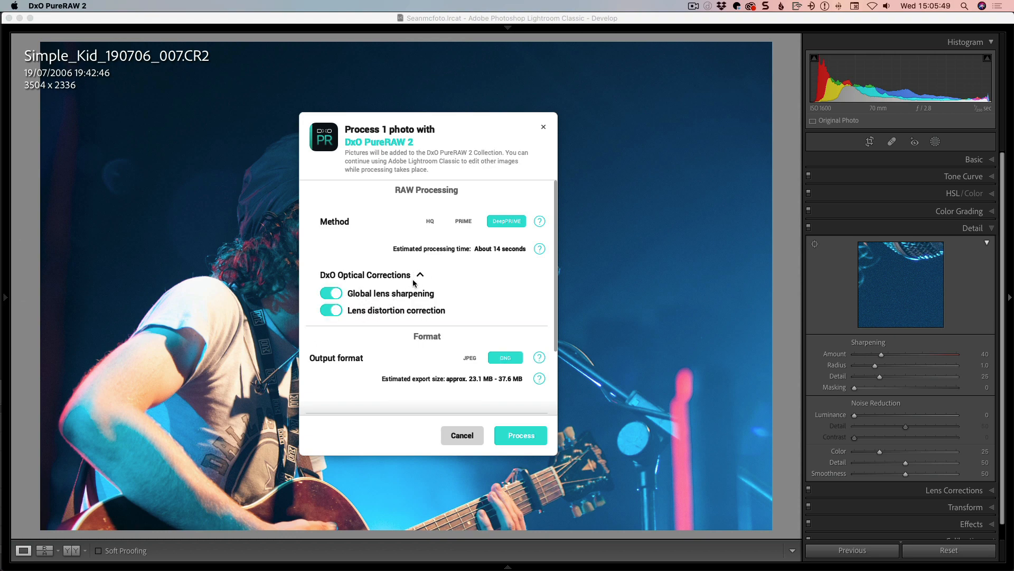
click(420, 274)
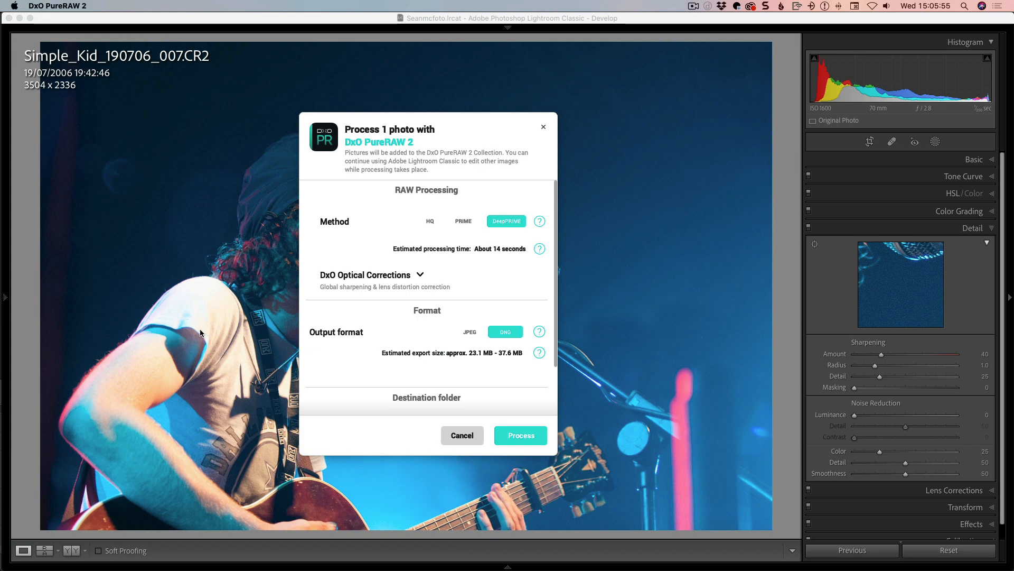
mouse_move(513, 367)
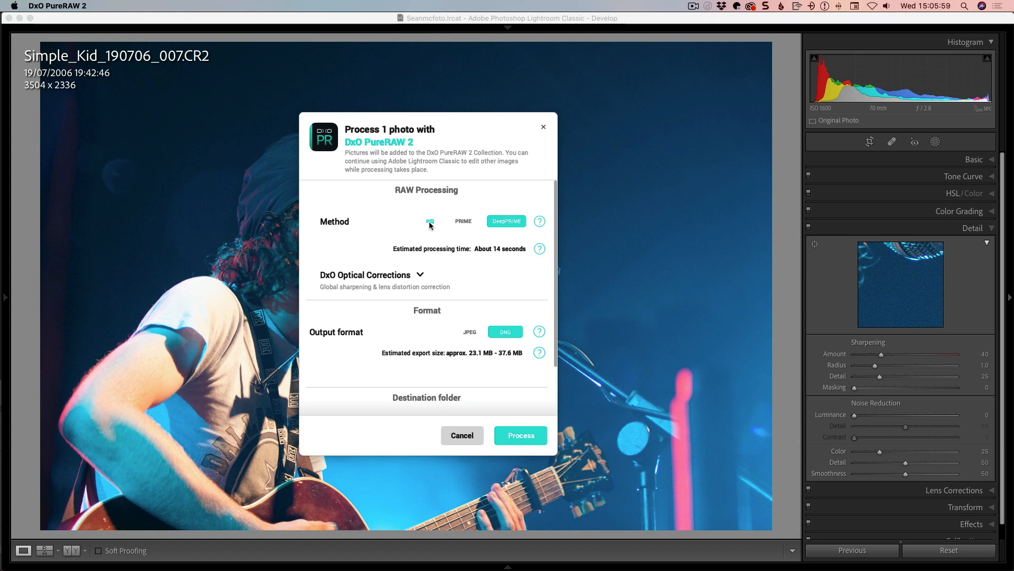
click(429, 221)
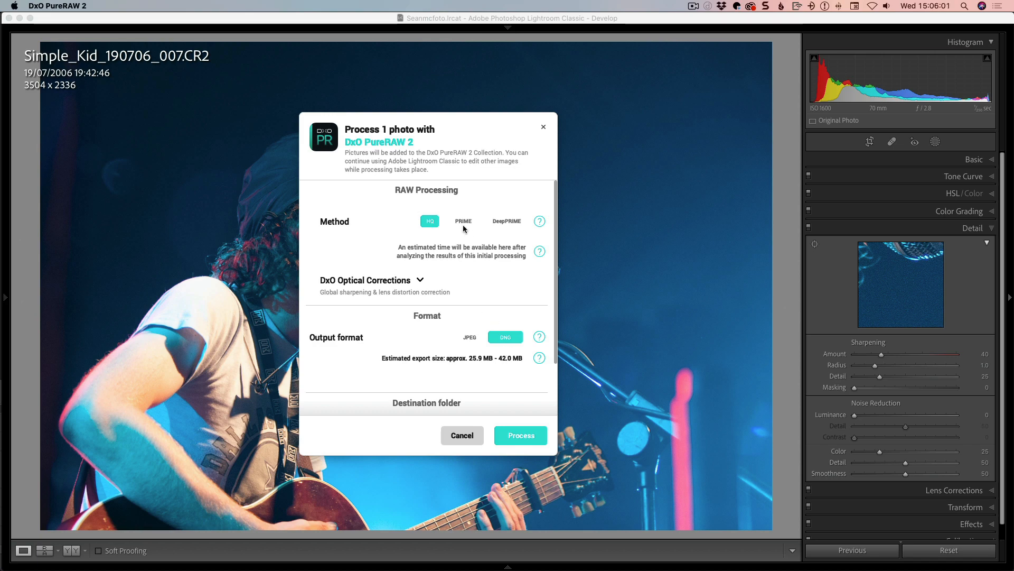
click(464, 221)
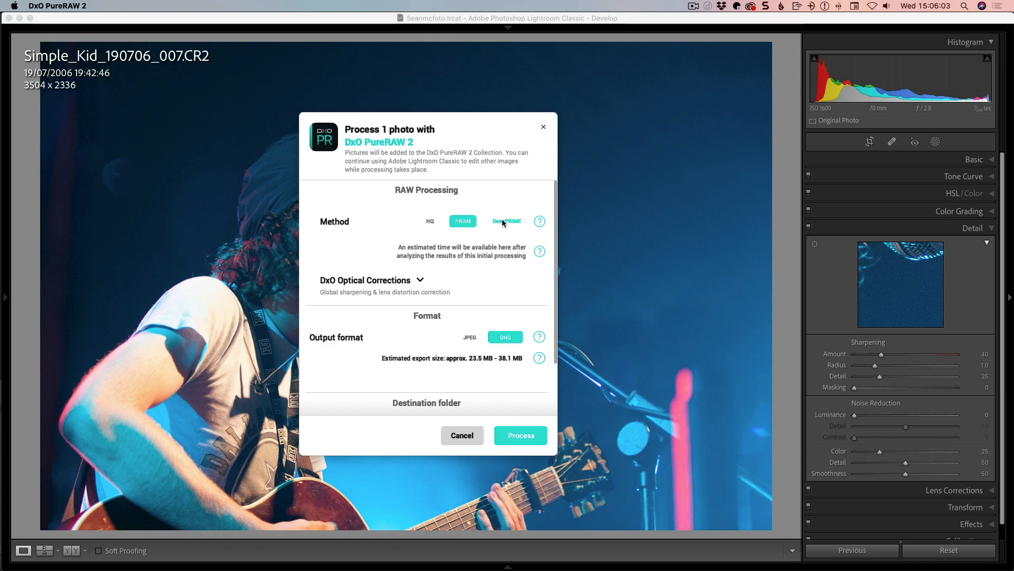
click(507, 221)
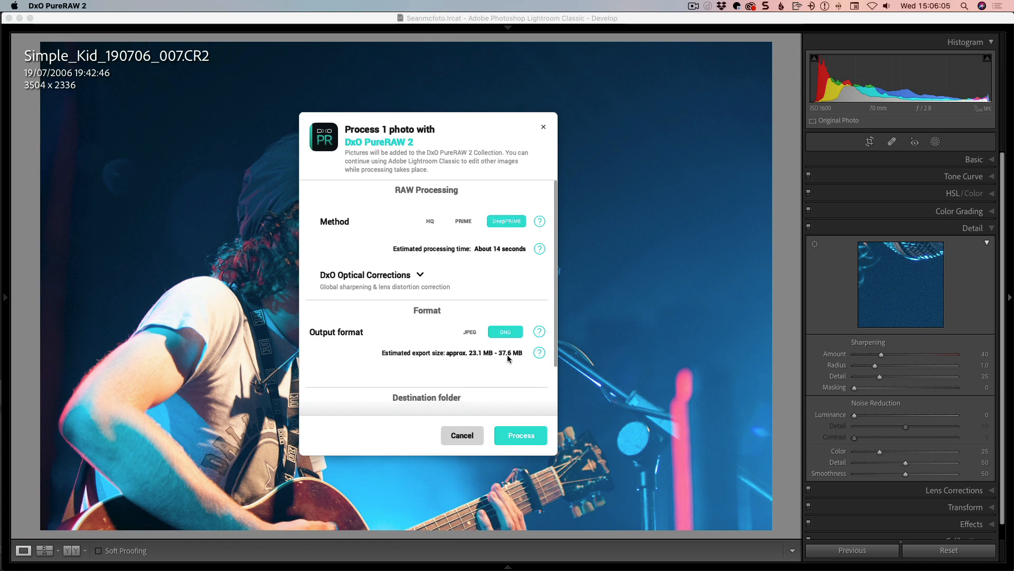
mouse_move(441, 351)
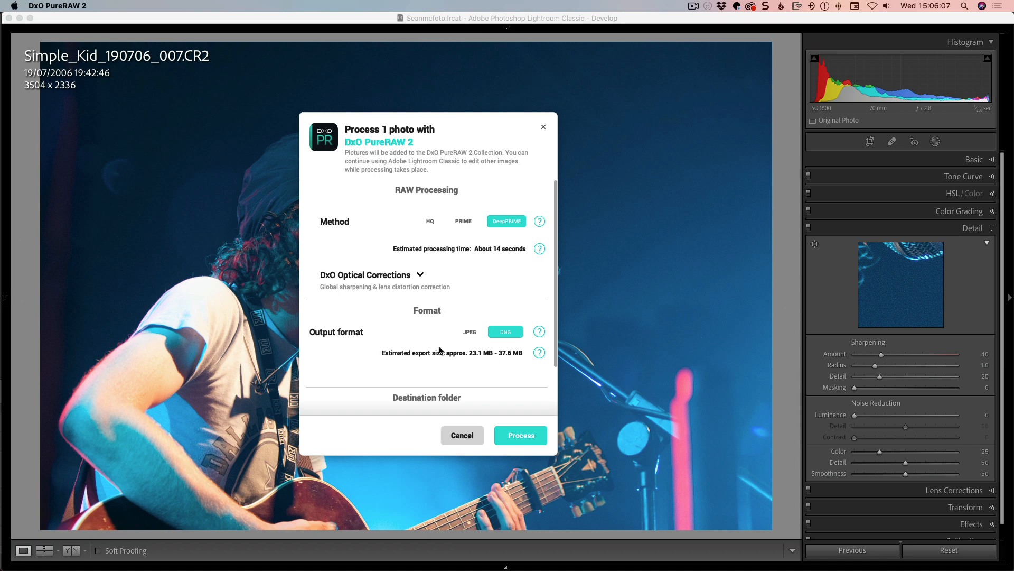
scroll(down, 3)
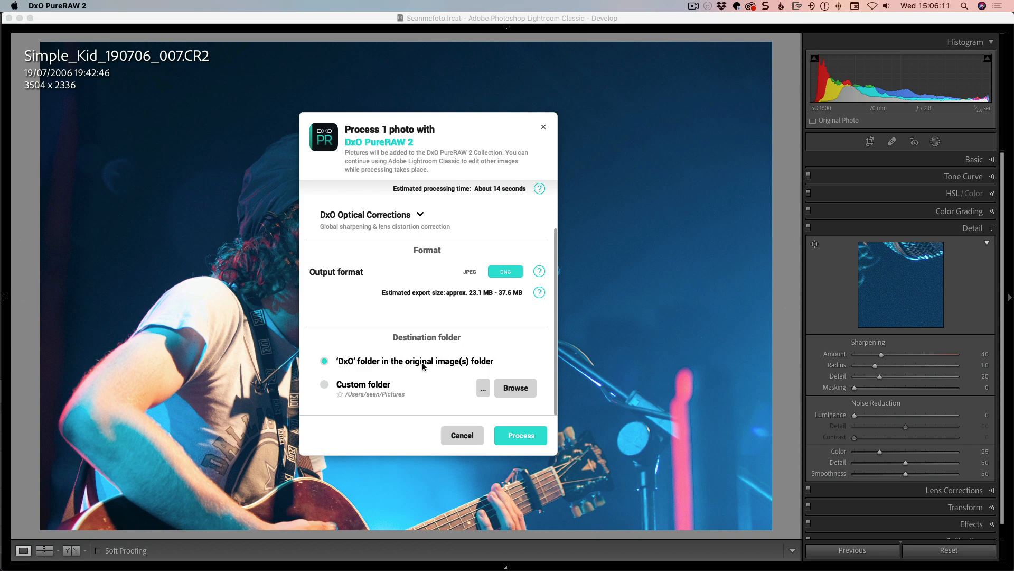
mouse_move(361, 401)
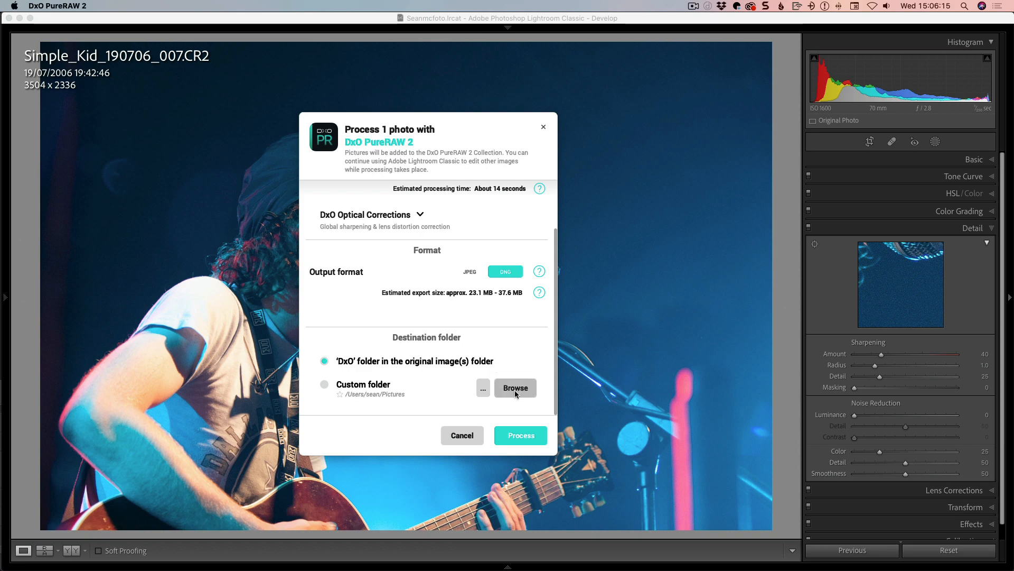
mouse_move(342, 401)
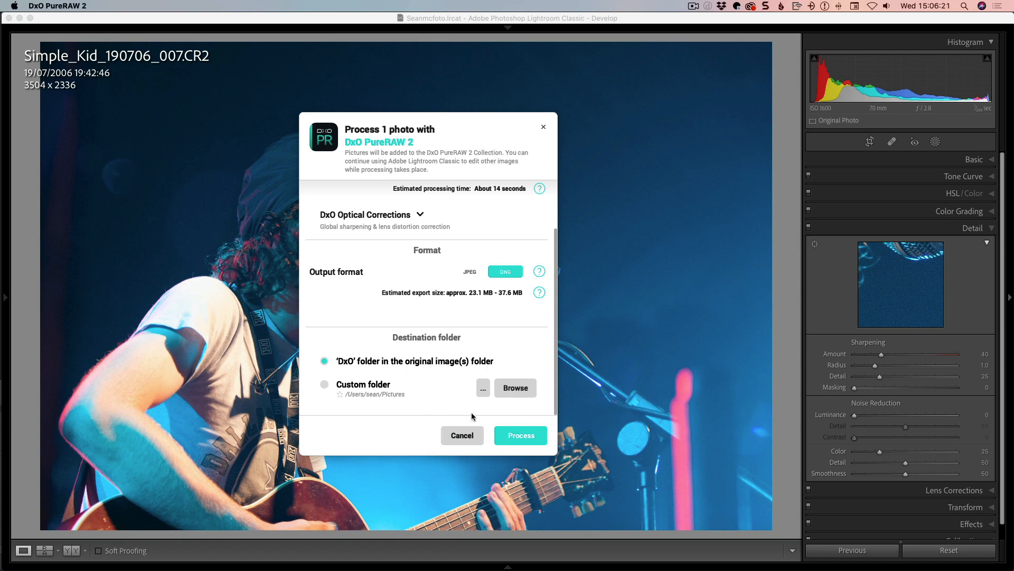
click(482, 387)
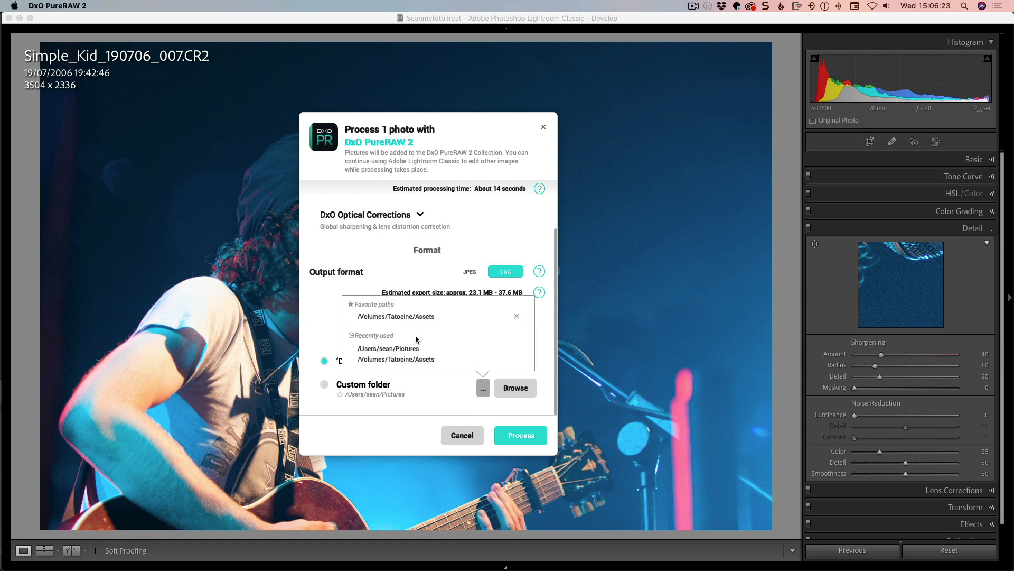
mouse_move(386, 349)
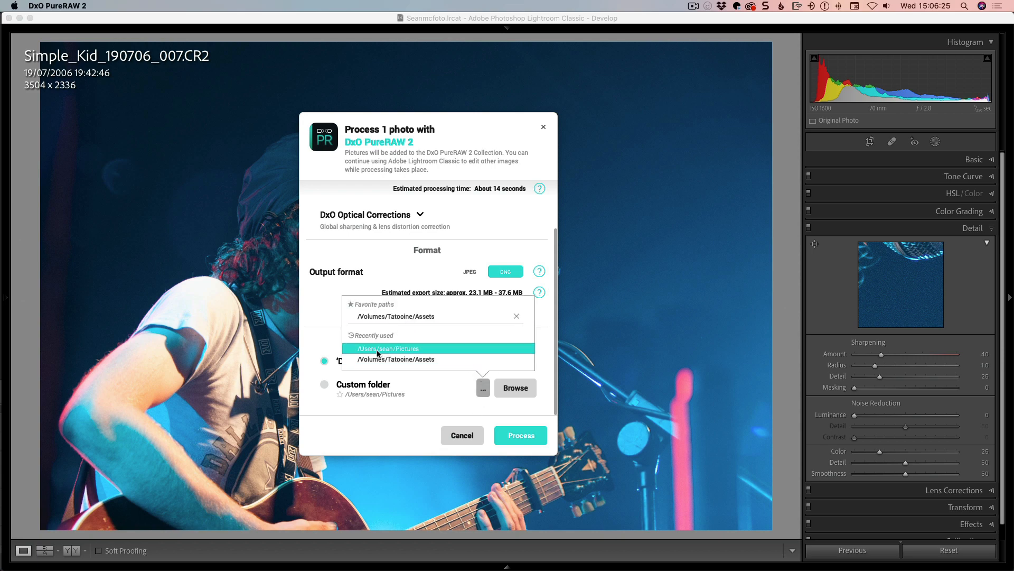
mouse_move(398, 354)
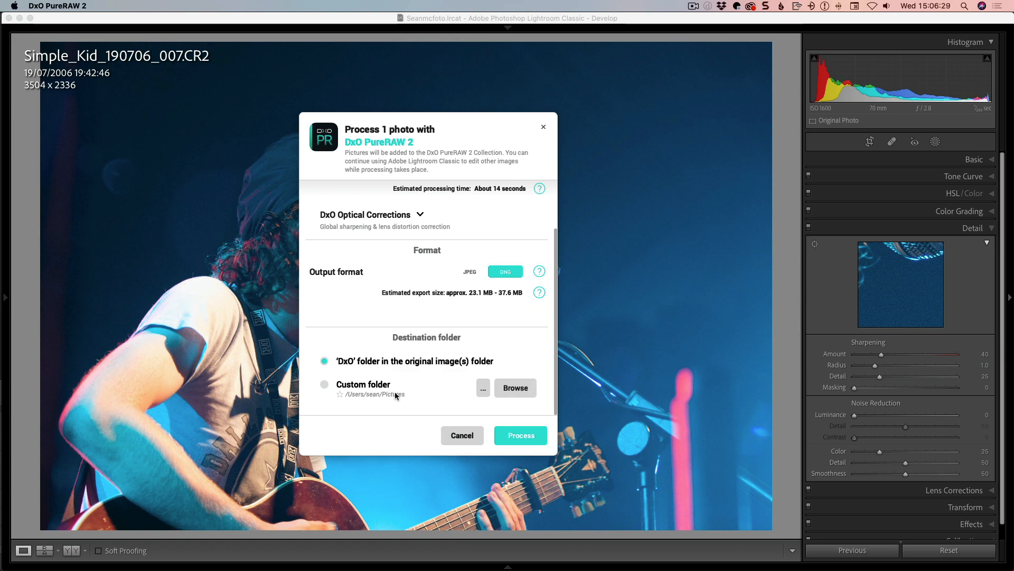
mouse_move(404, 410)
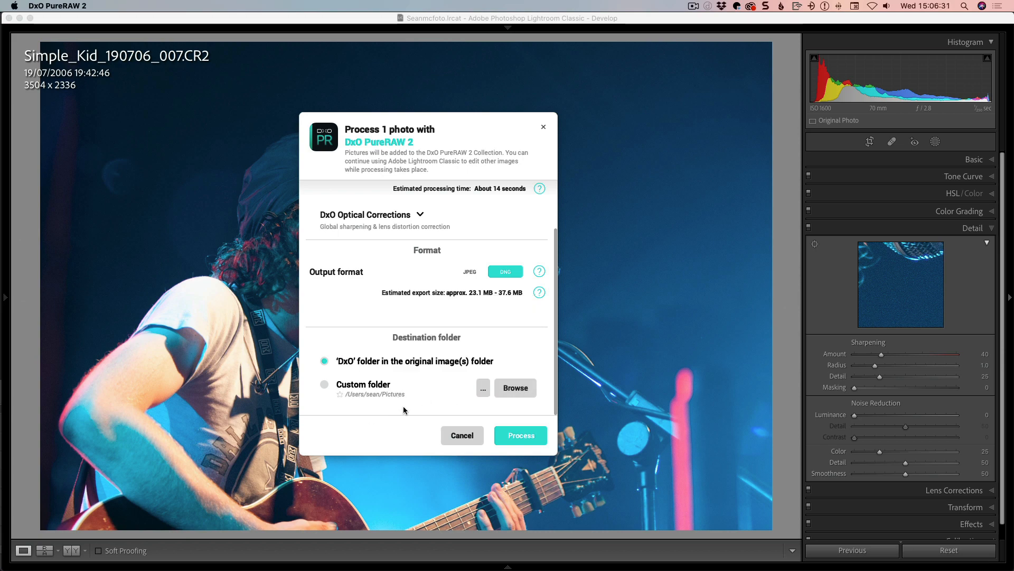
mouse_move(415, 396)
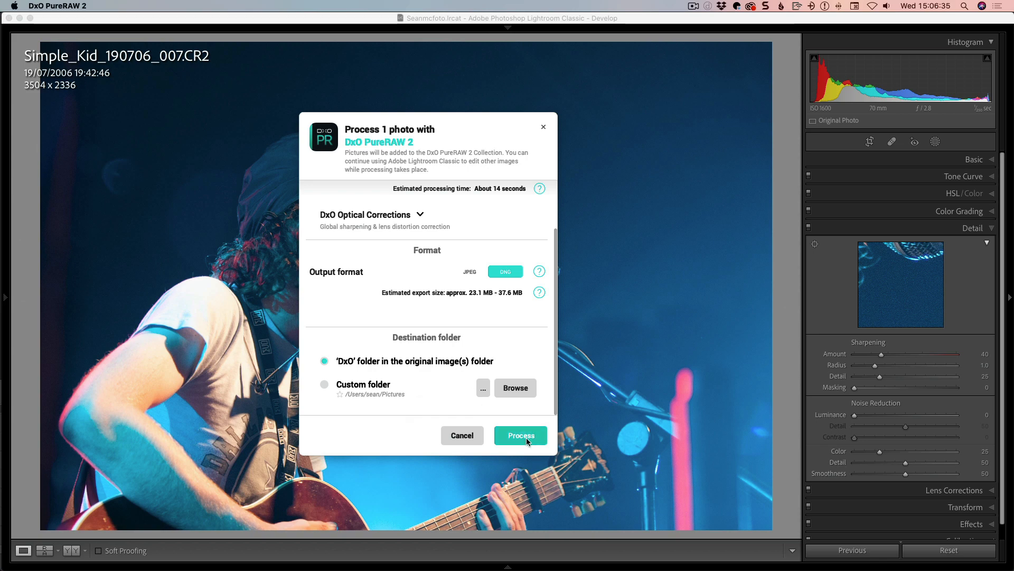
Process the concert photo to a DeepPRIME DNG and load it in Develop.
click(519, 435)
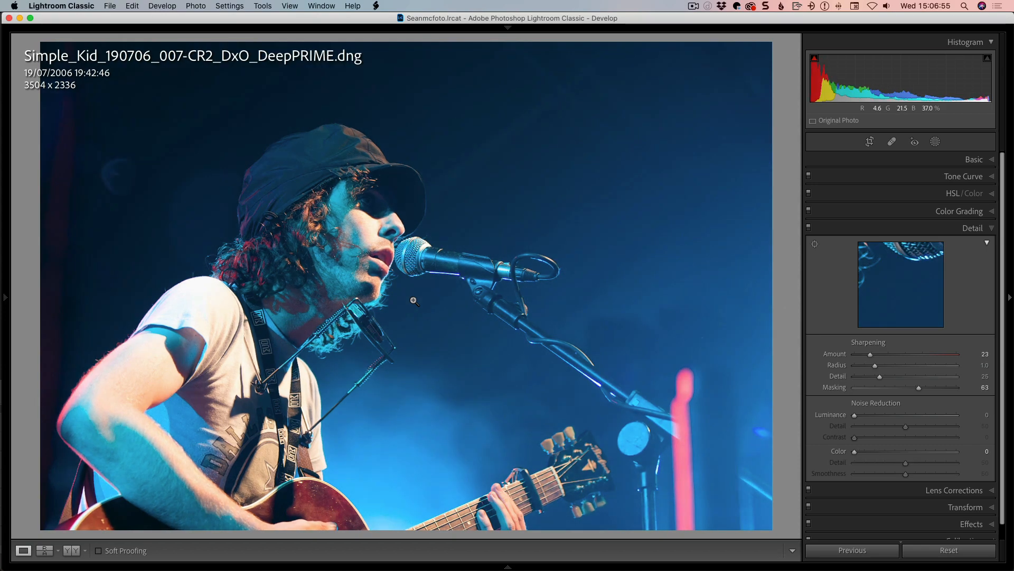
mouse_move(337, 273)
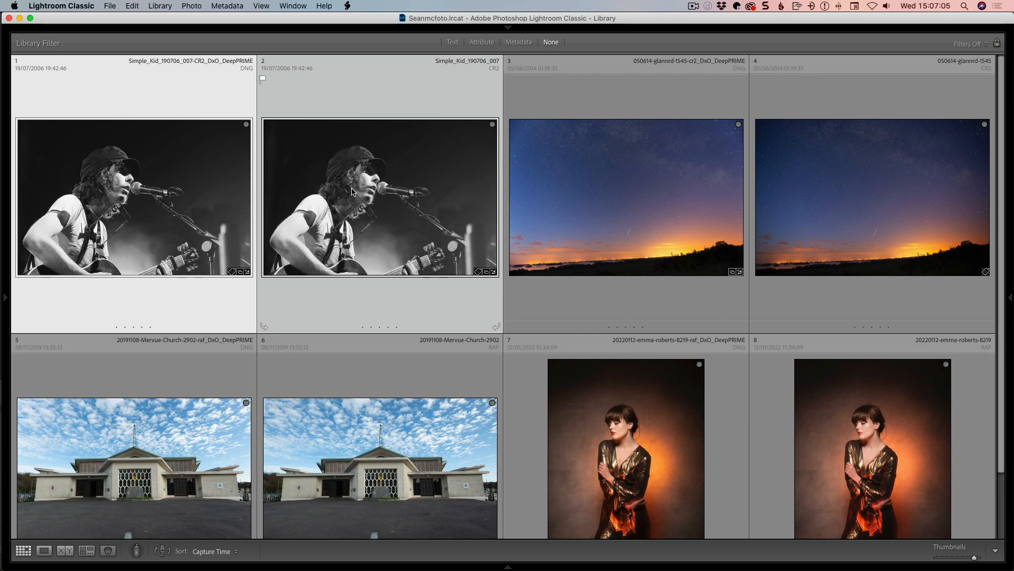
Compare the singer's DeepPRIME DNG with the original CR2 at 100% on the microphone.
click(65, 550)
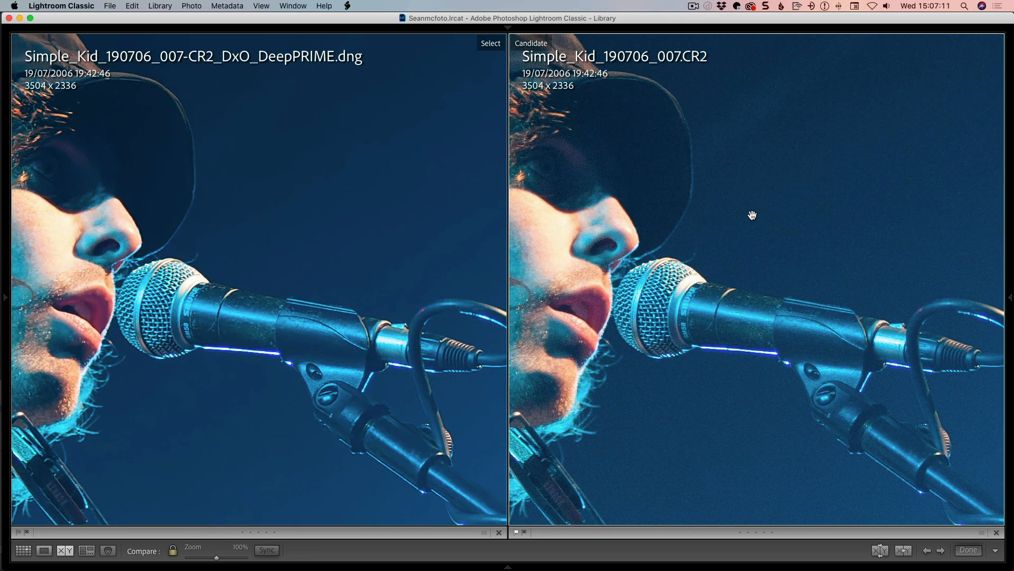
mouse_move(632, 310)
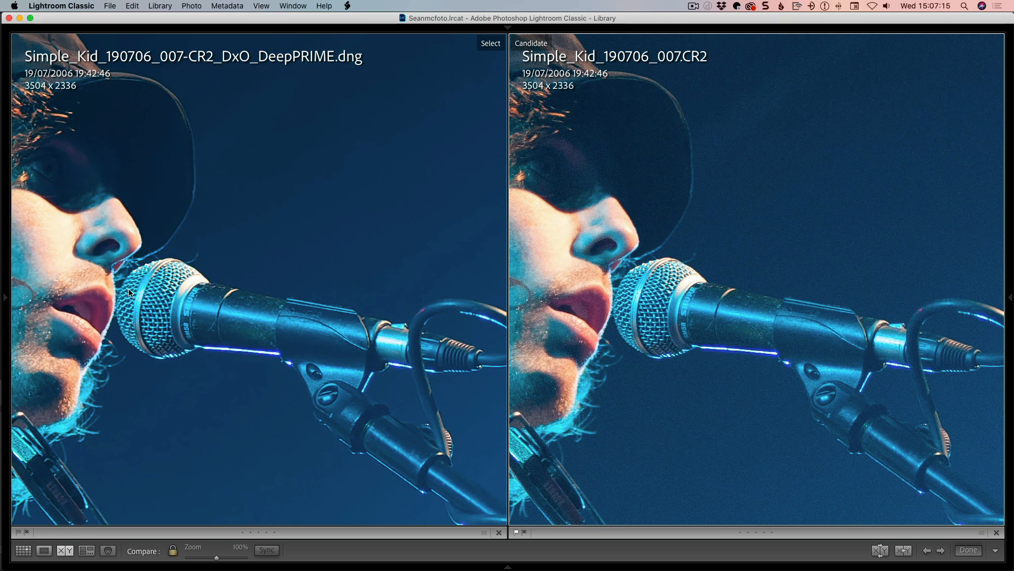
mouse_move(360, 282)
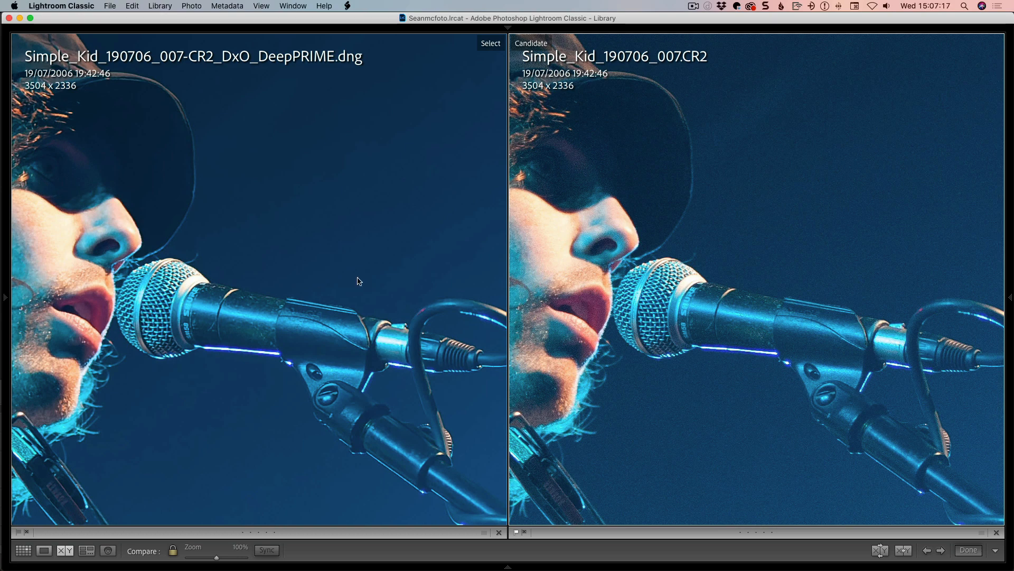
mouse_move(774, 218)
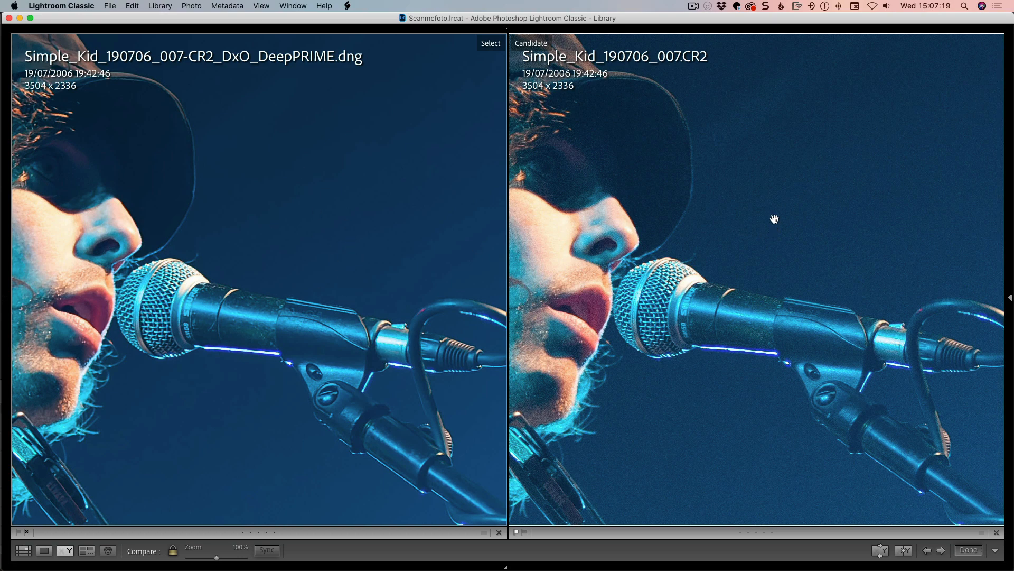
mouse_move(516, 155)
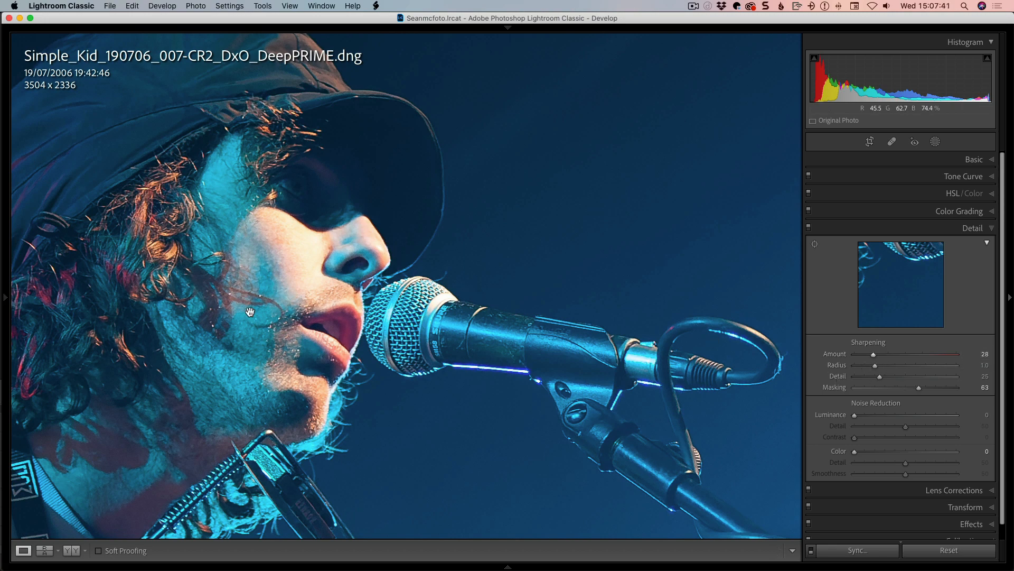
mouse_move(651, 503)
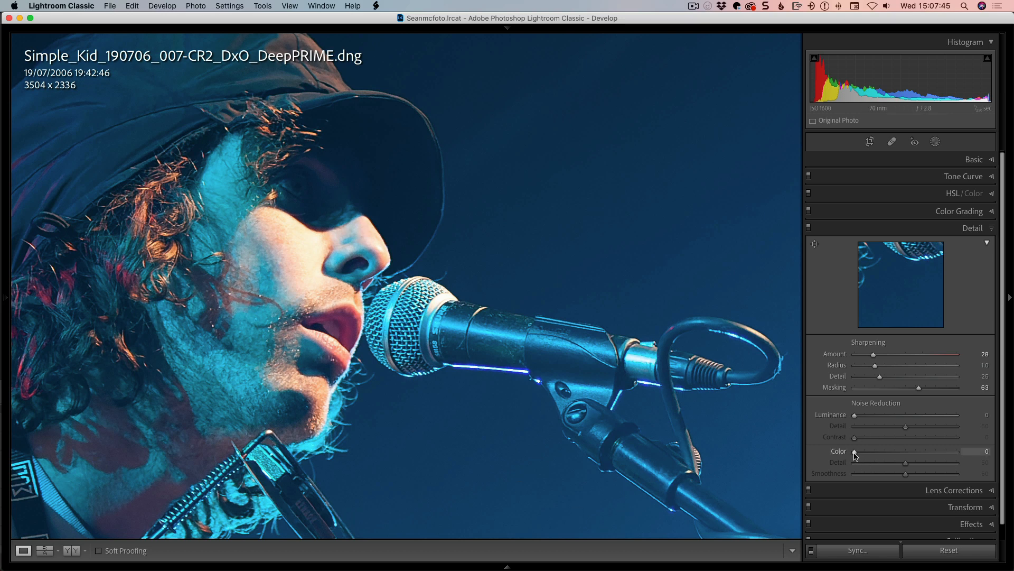
mouse_move(420, 341)
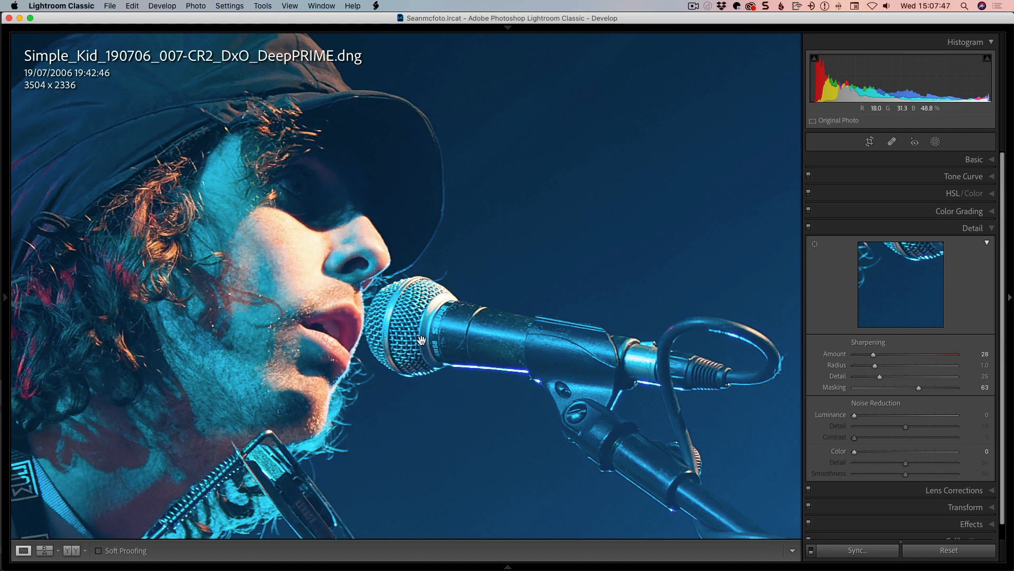
mouse_move(384, 336)
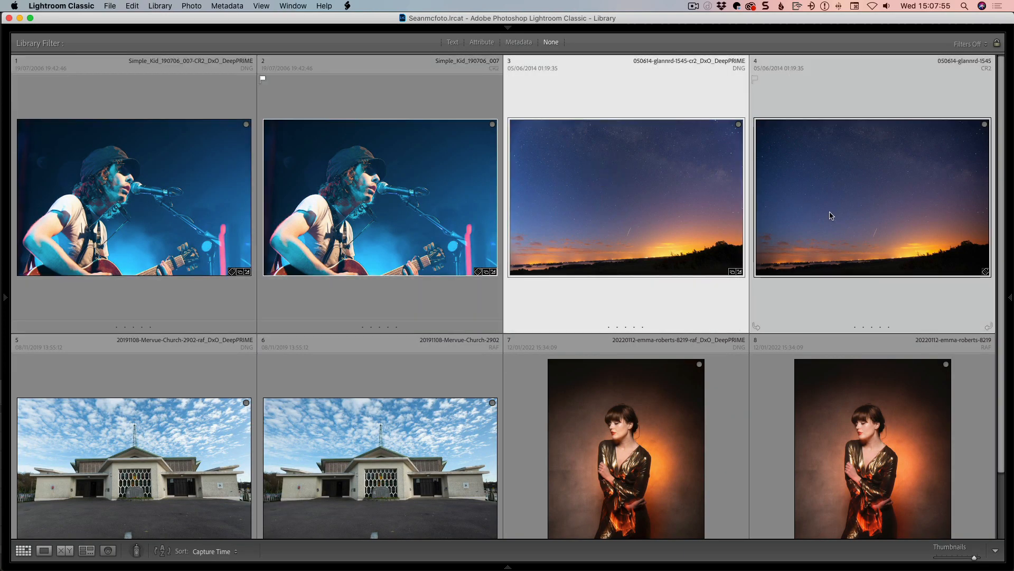
Compare the 050614-glannrd-1545 DeepPRIME DNG with its CR2, zoomed on the star streak.
click(64, 551)
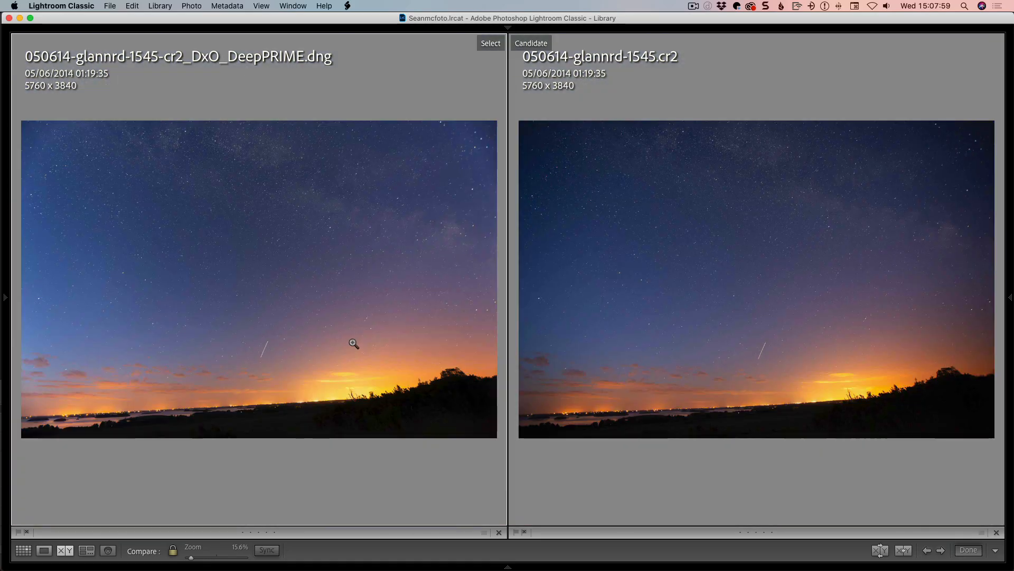
click(354, 343)
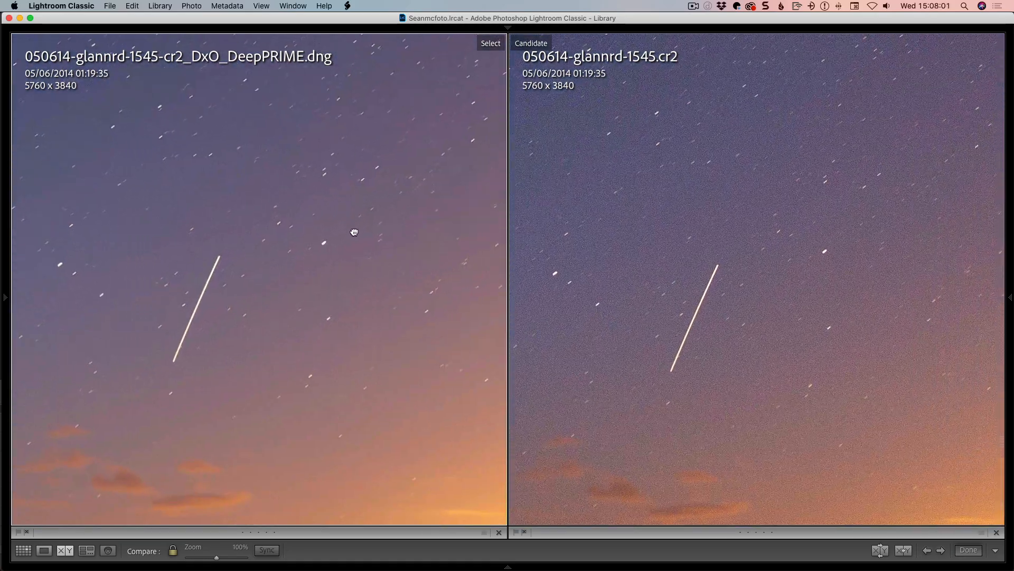
mouse_move(619, 315)
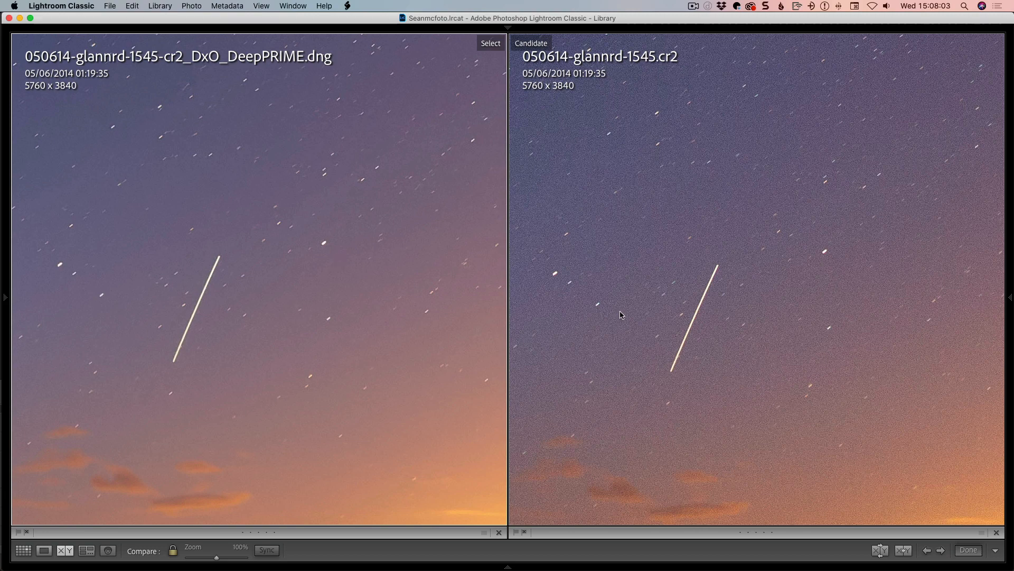
mouse_move(619, 348)
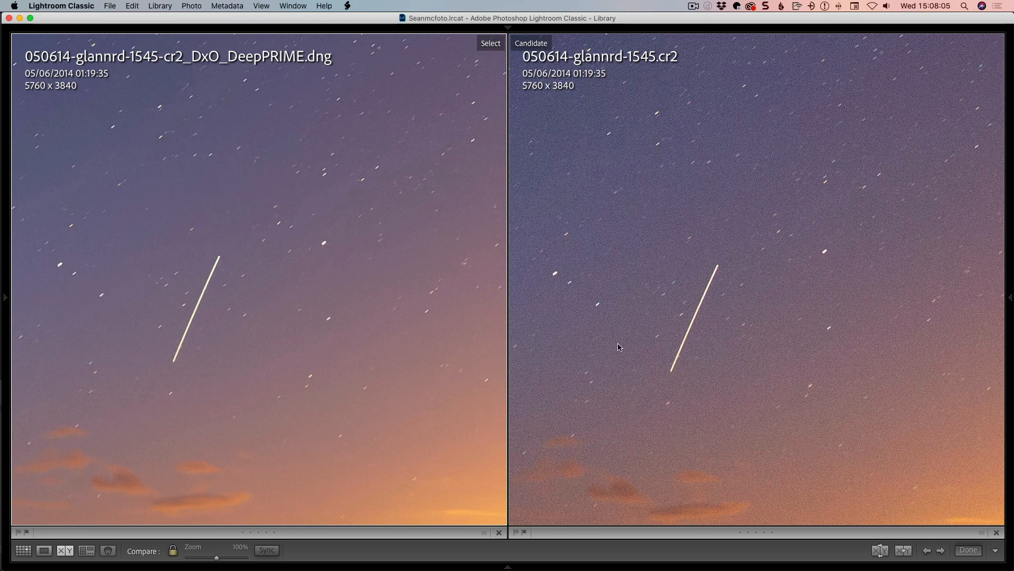
mouse_move(602, 388)
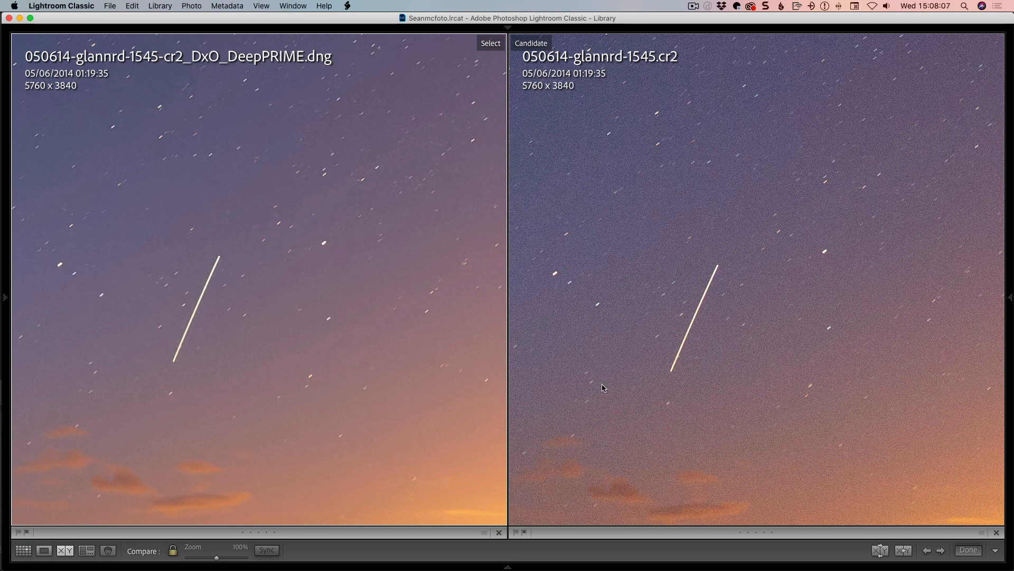
mouse_move(541, 349)
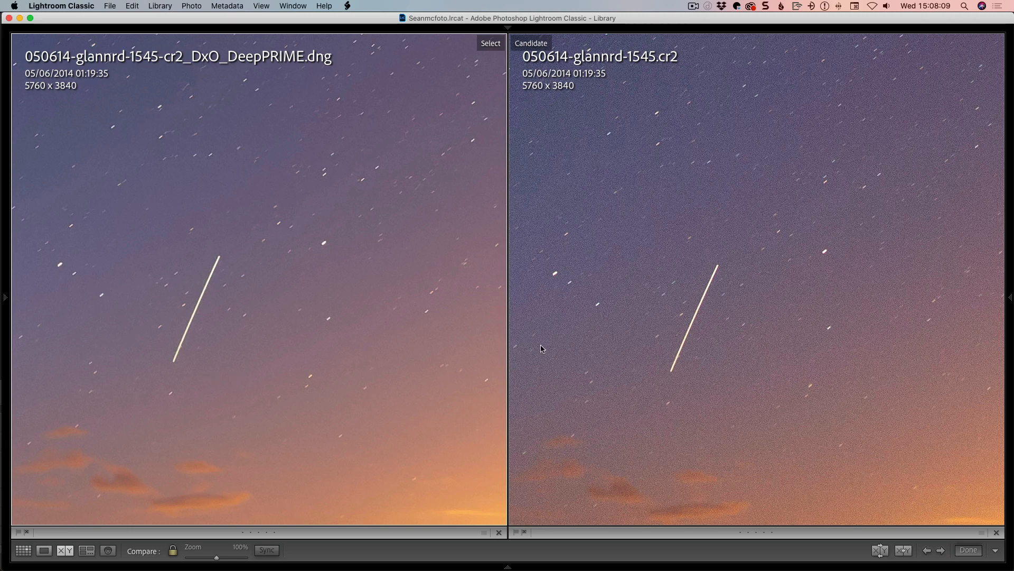
mouse_move(280, 340)
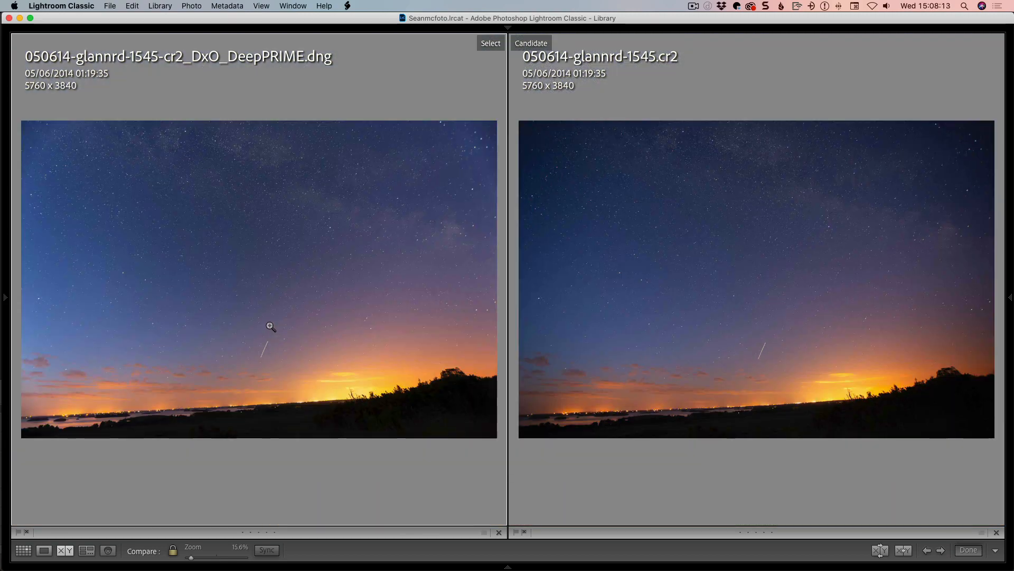
mouse_move(408, 249)
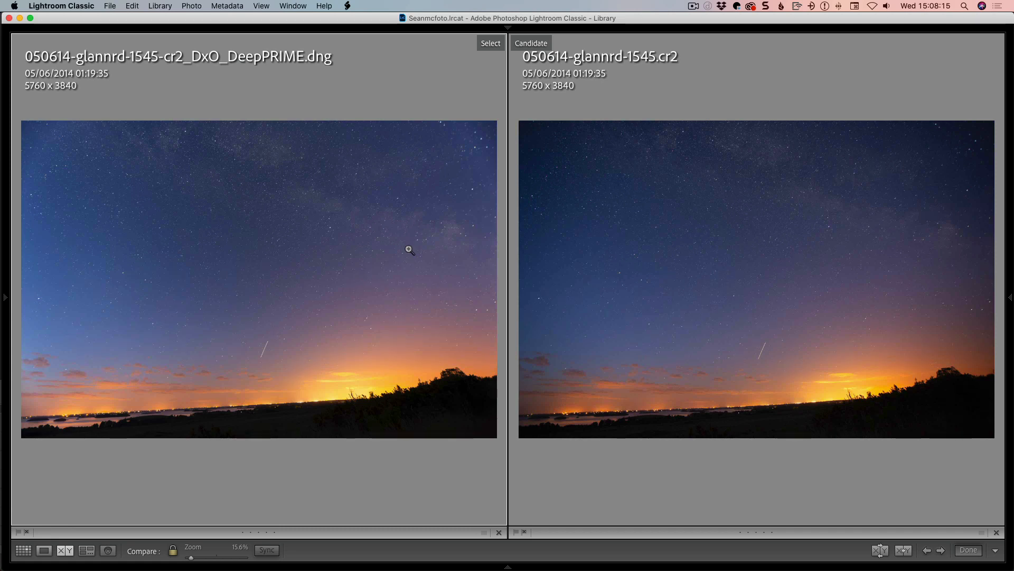
mouse_move(501, 282)
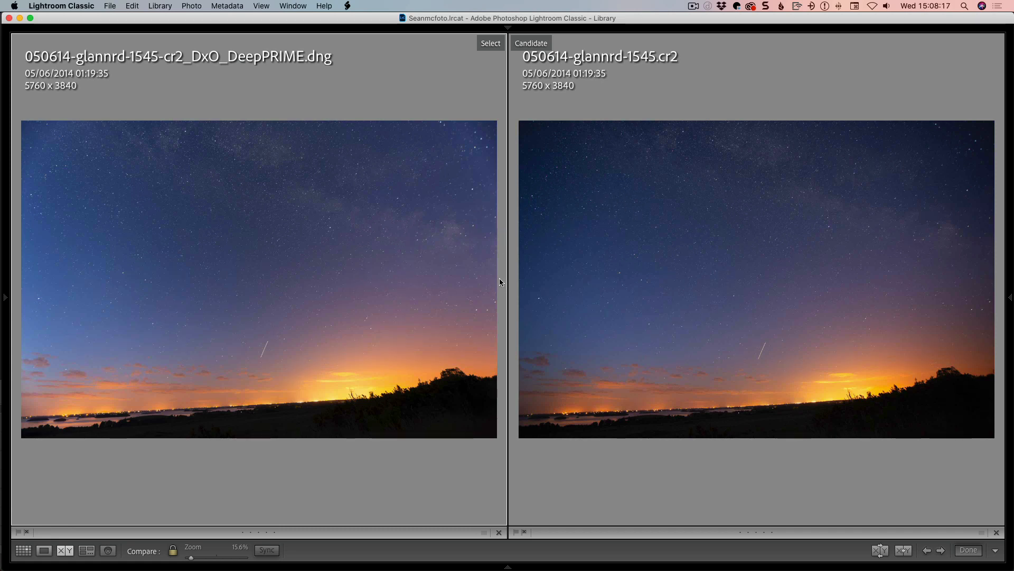
mouse_move(308, 288)
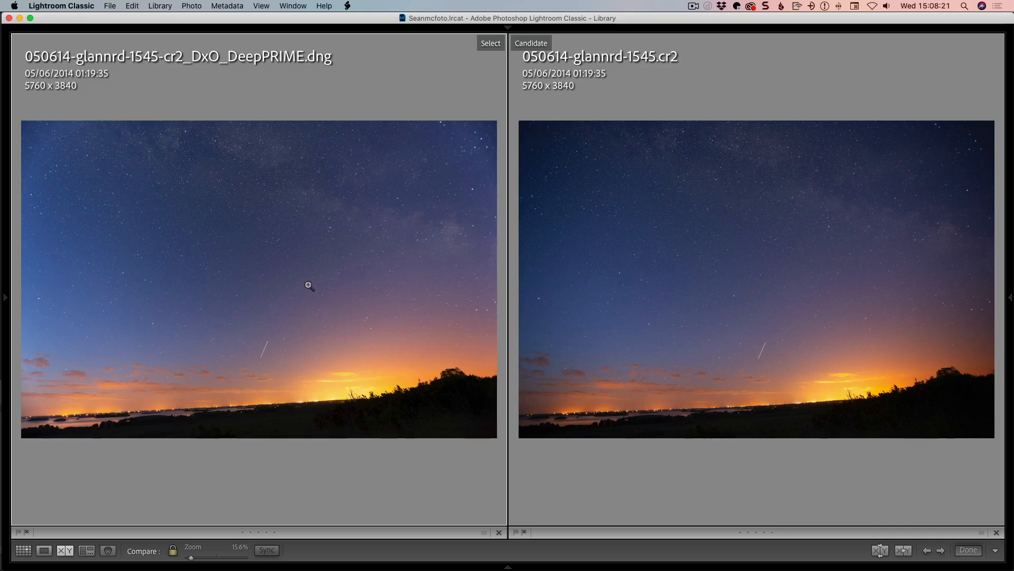
mouse_move(283, 239)
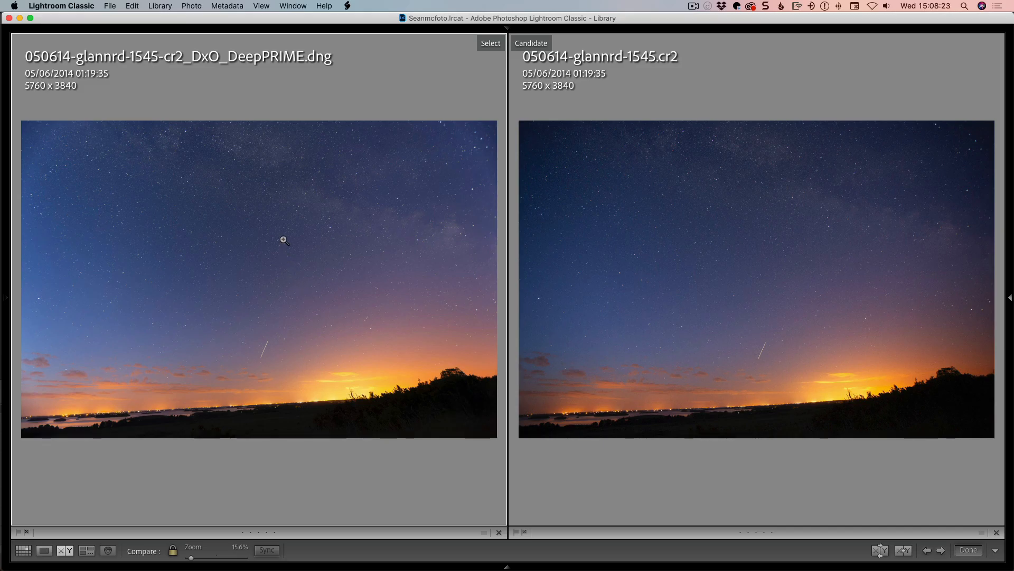
mouse_move(295, 266)
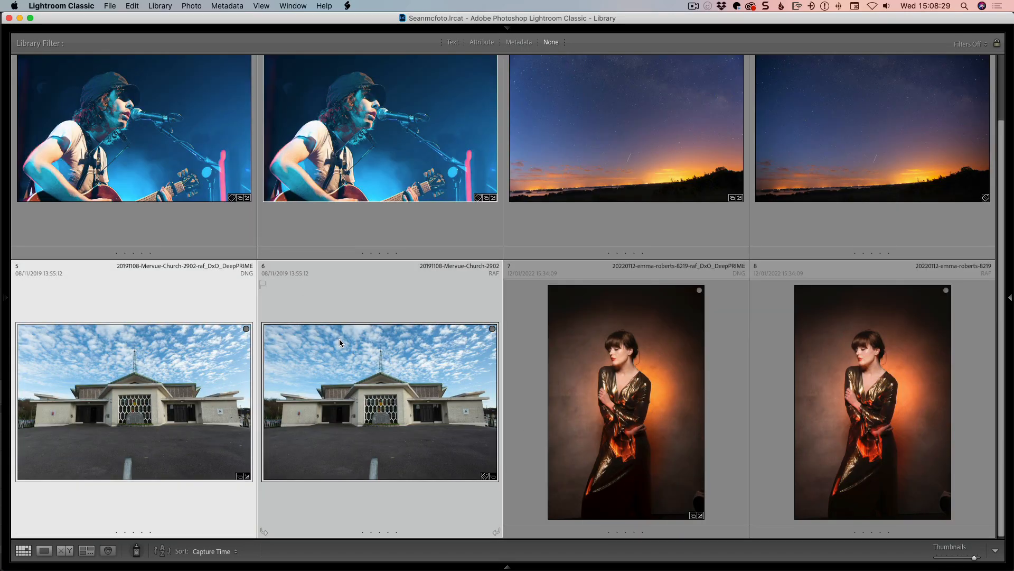
mouse_move(332, 394)
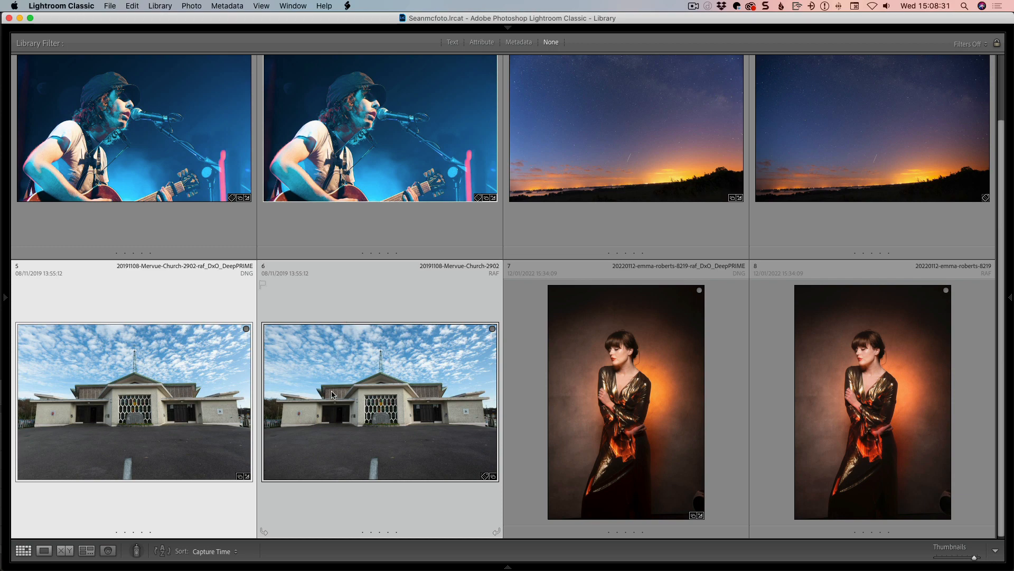
Compare the Mervue Church DeepPRIME DNG with its original RAF side by side.
click(44, 550)
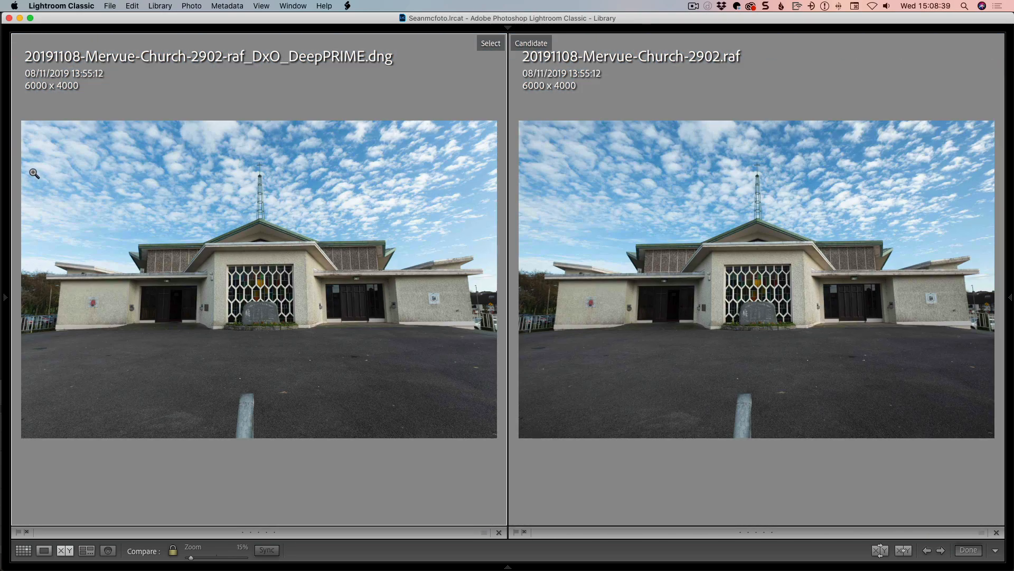
mouse_move(508, 359)
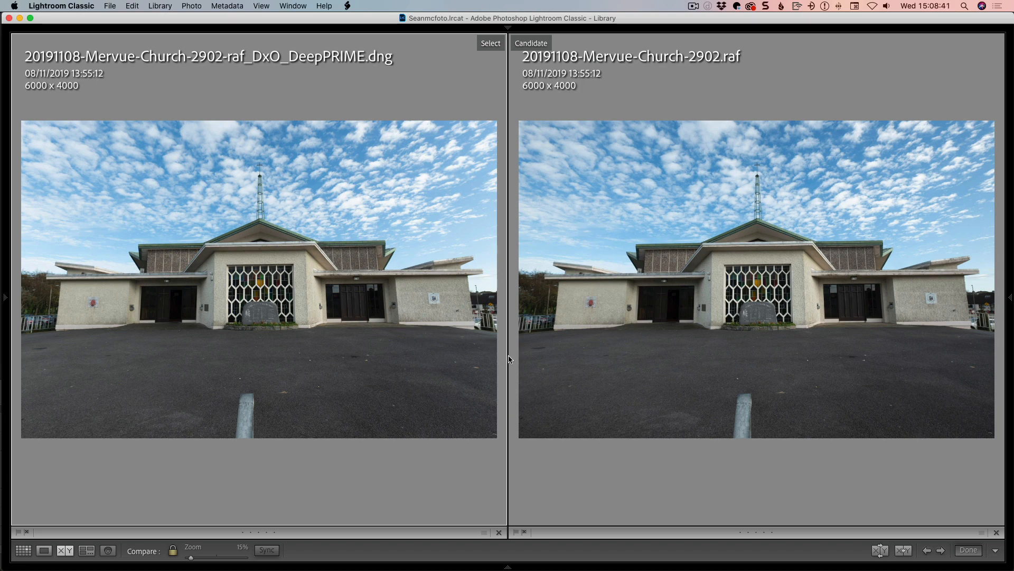
mouse_move(368, 317)
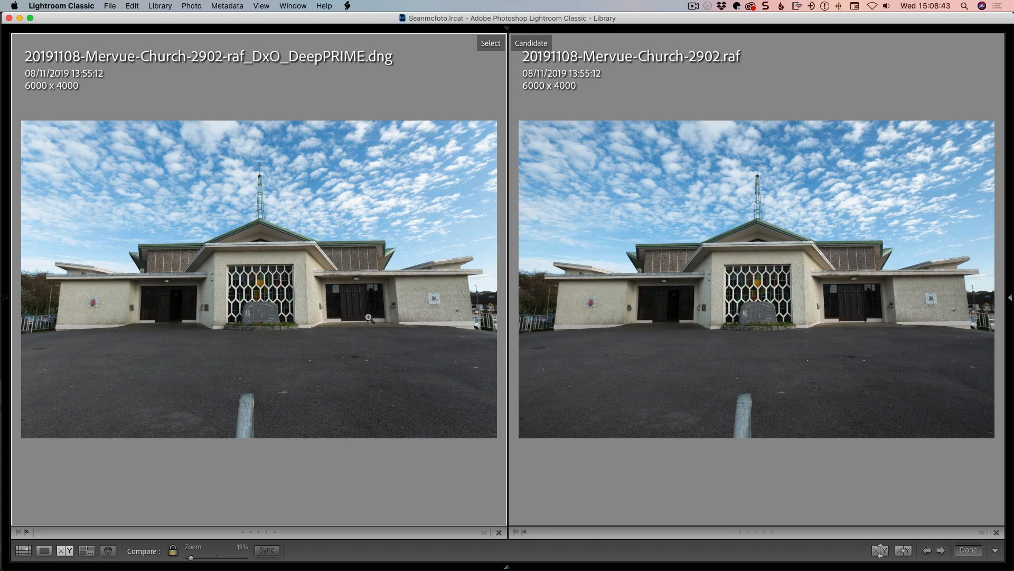
mouse_move(695, 323)
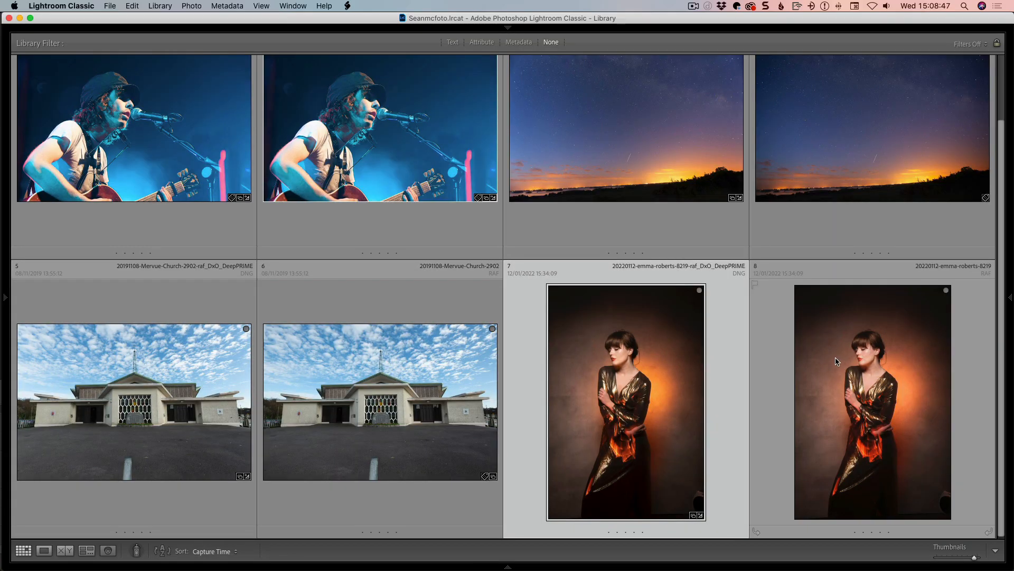
Compare the emma-roberts-8219 DeepPRIME DNG with its RAF at 100% on the face.
click(86, 550)
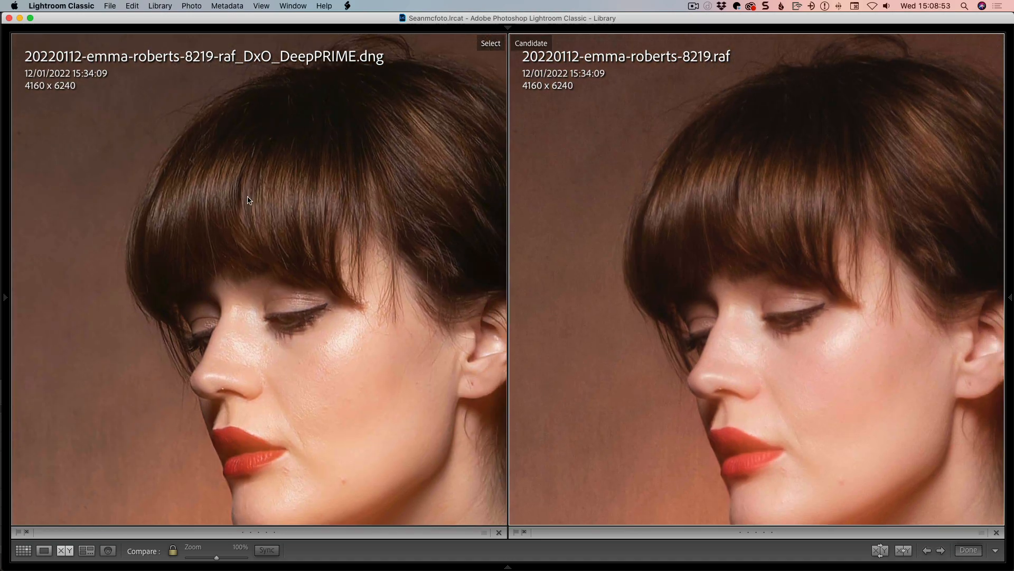
mouse_move(724, 189)
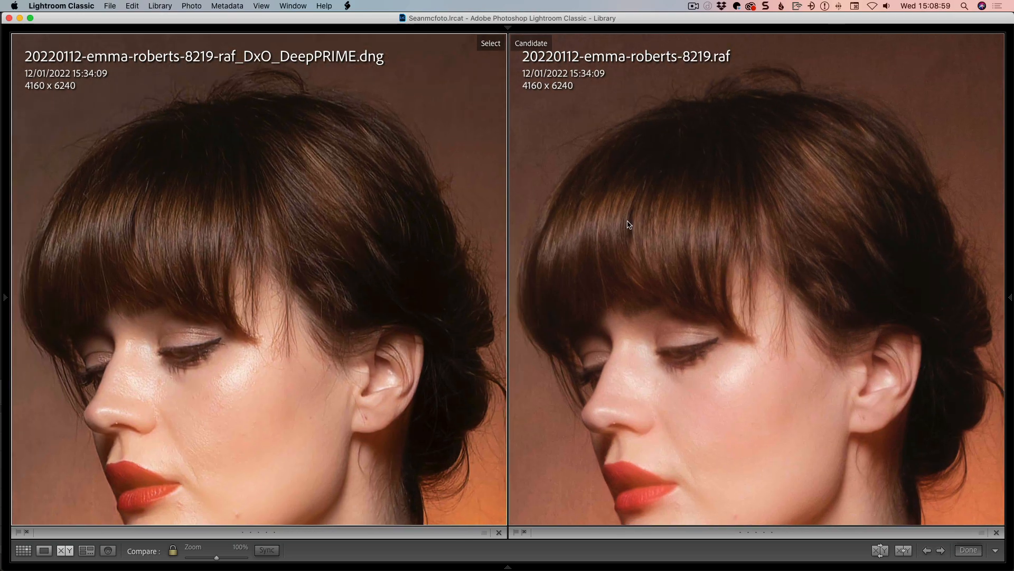
mouse_move(628, 226)
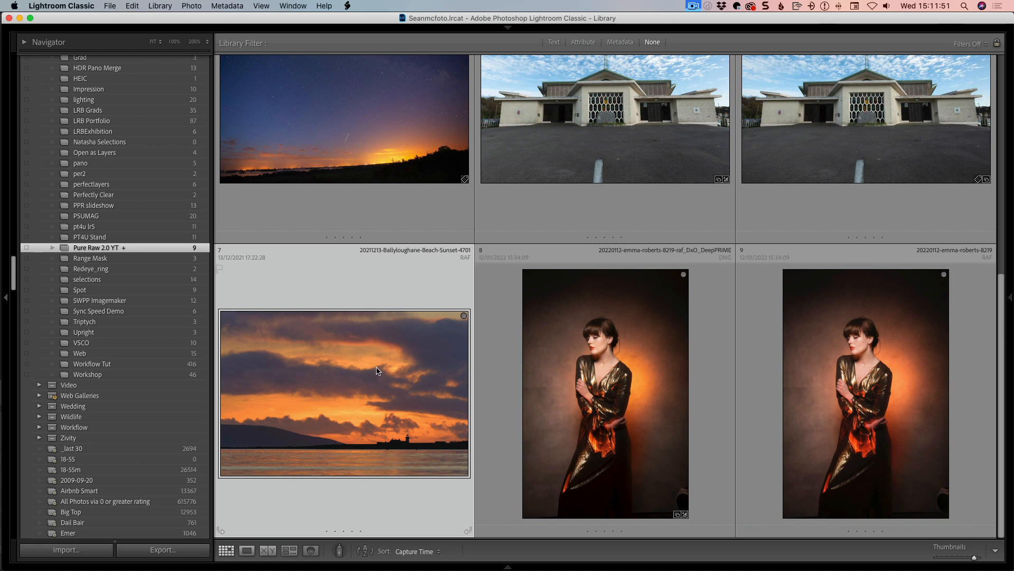
mouse_move(442, 292)
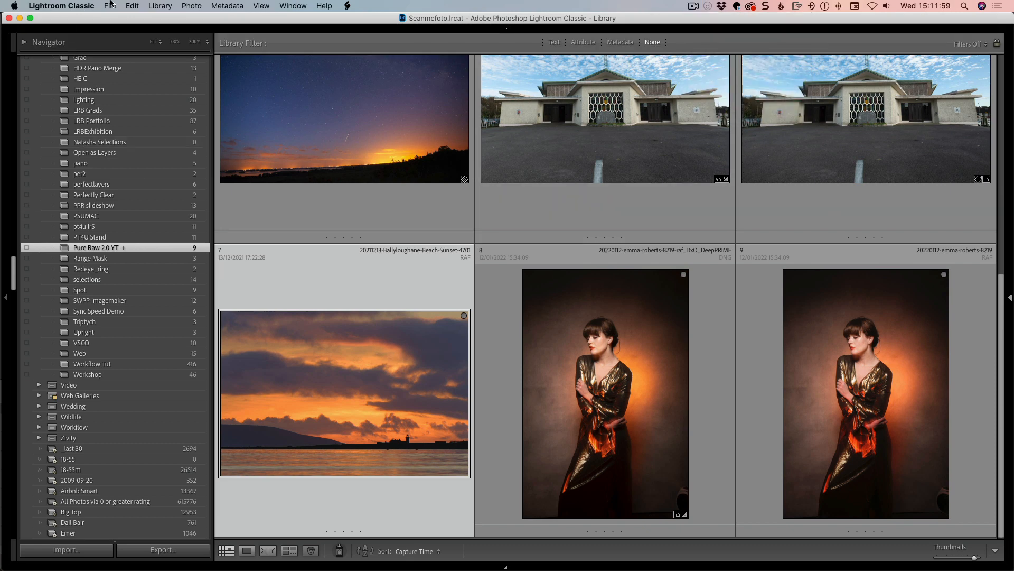
Send the Ballyloughane Beach sunset 4701 RAF to DxO PureRAW 2 via Plug-in Extras.
click(109, 6)
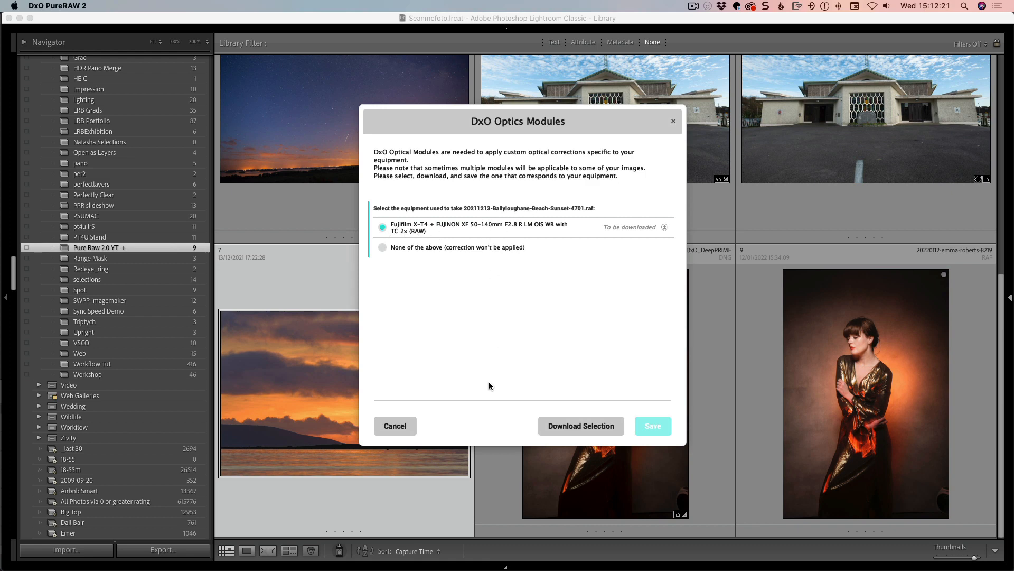
mouse_move(478, 300)
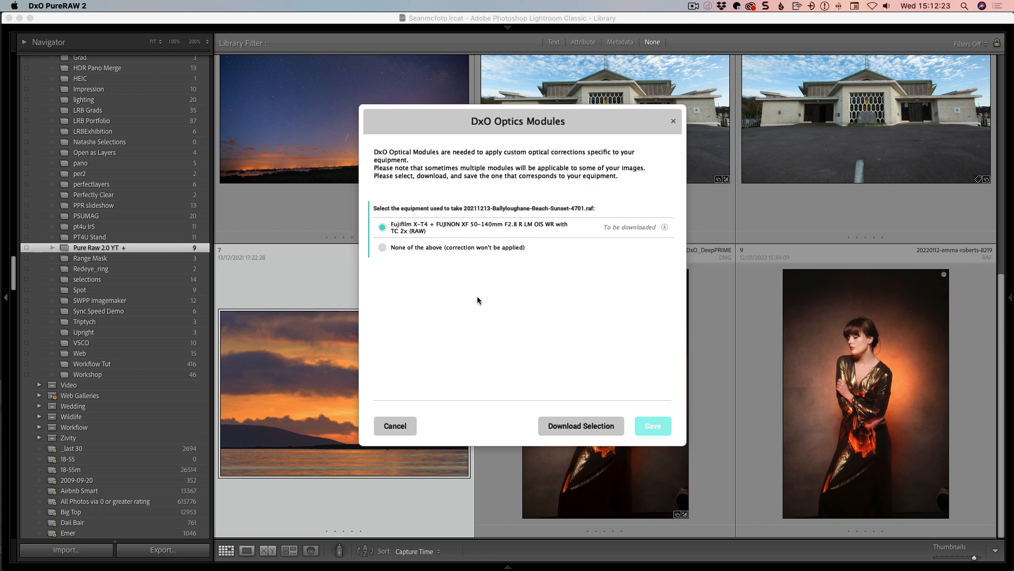
mouse_move(463, 311)
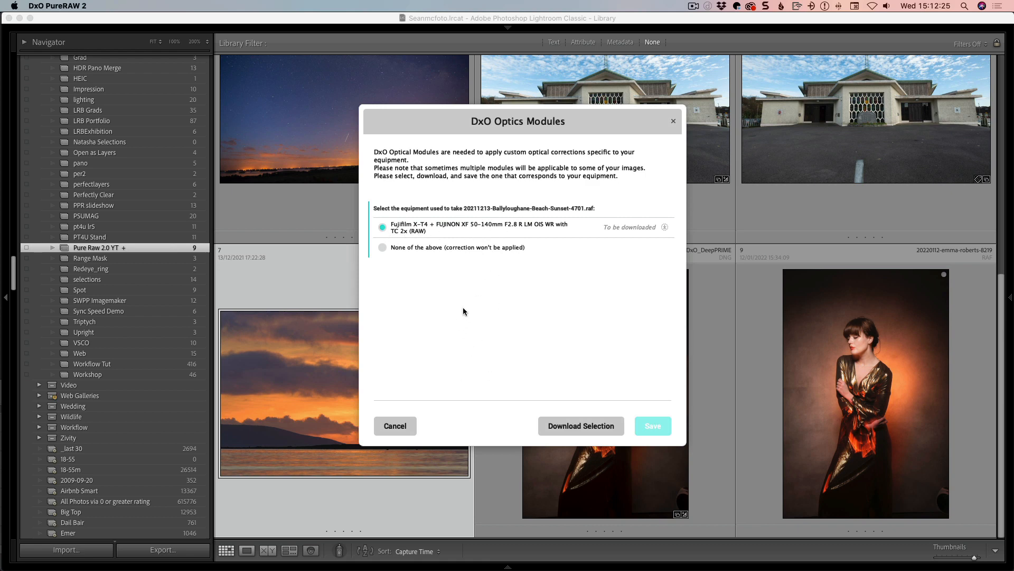
mouse_move(421, 244)
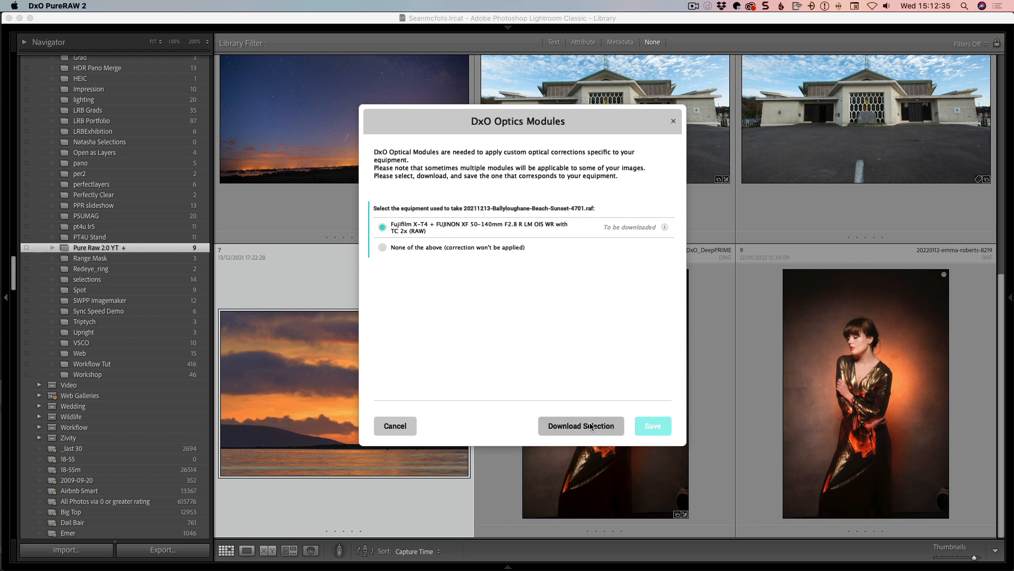
Download and save the Fujifilm X-T4 + XF 50-140mm optics module.
click(580, 426)
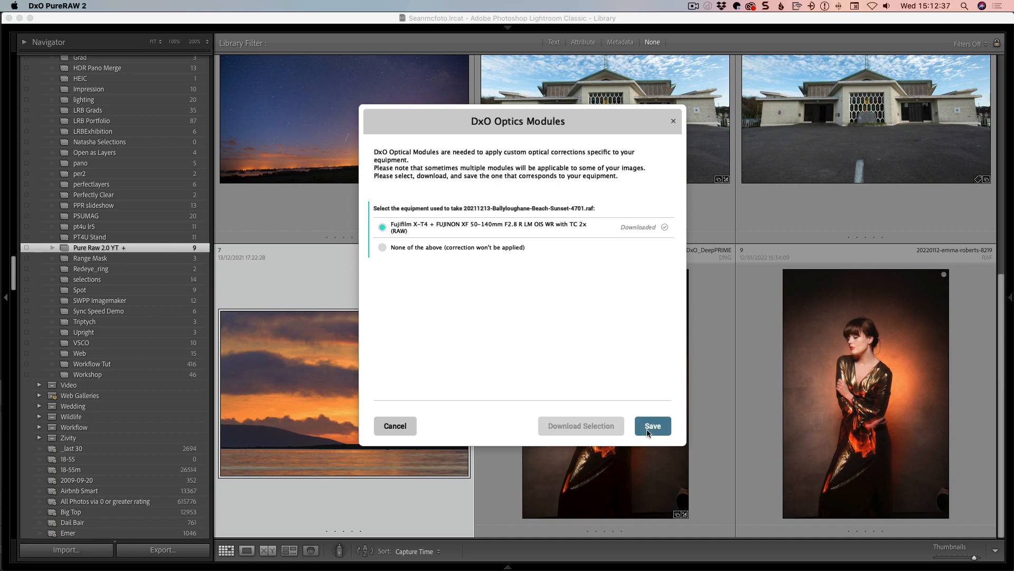
click(652, 426)
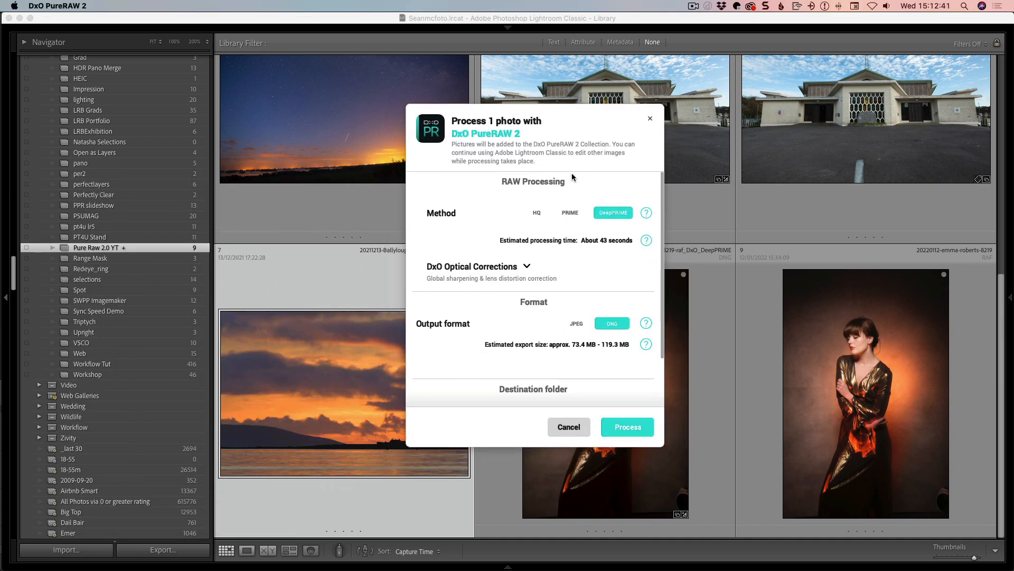
mouse_move(614, 361)
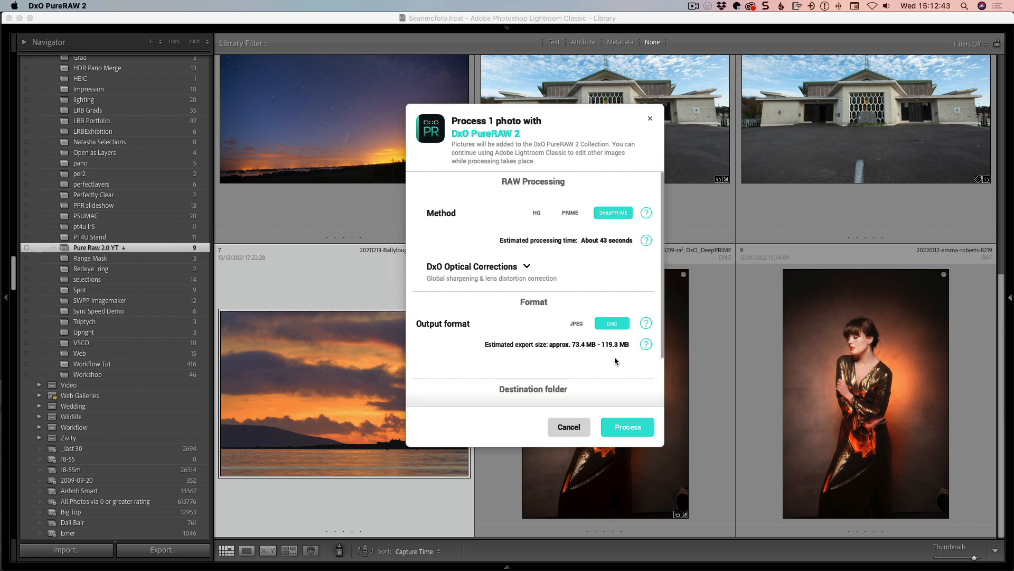